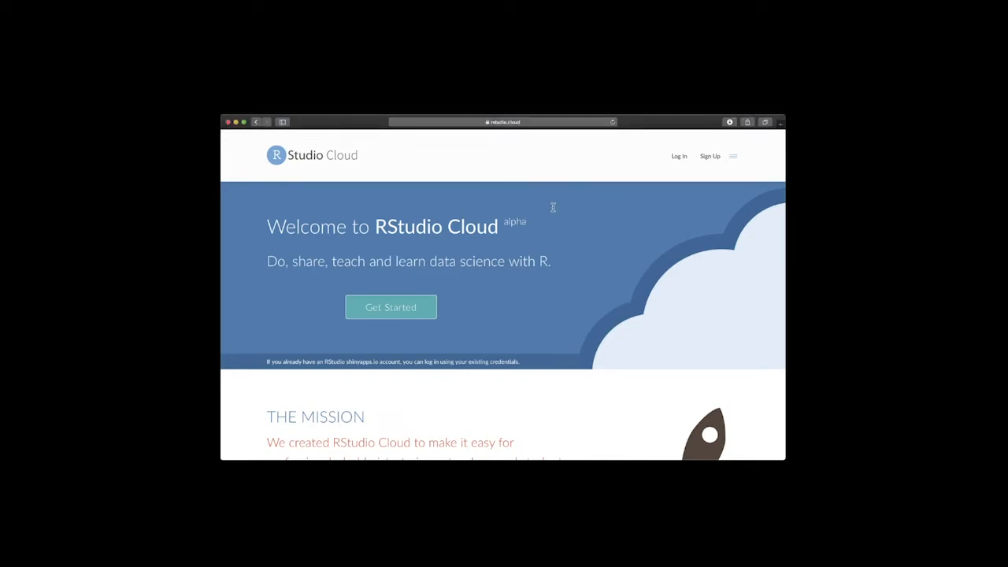
Open the RStudio Cloud sign-up form offering email, Google or GitHub sign-up.
{"action": "left_click", "coordinate": [678, 155]}
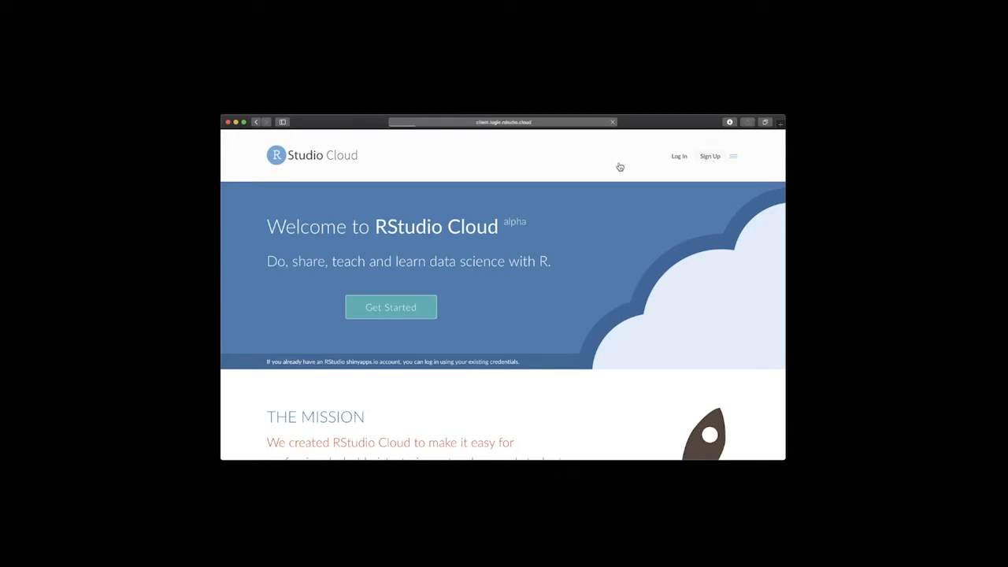
{"action": "left_click", "coordinate": [678, 156]}
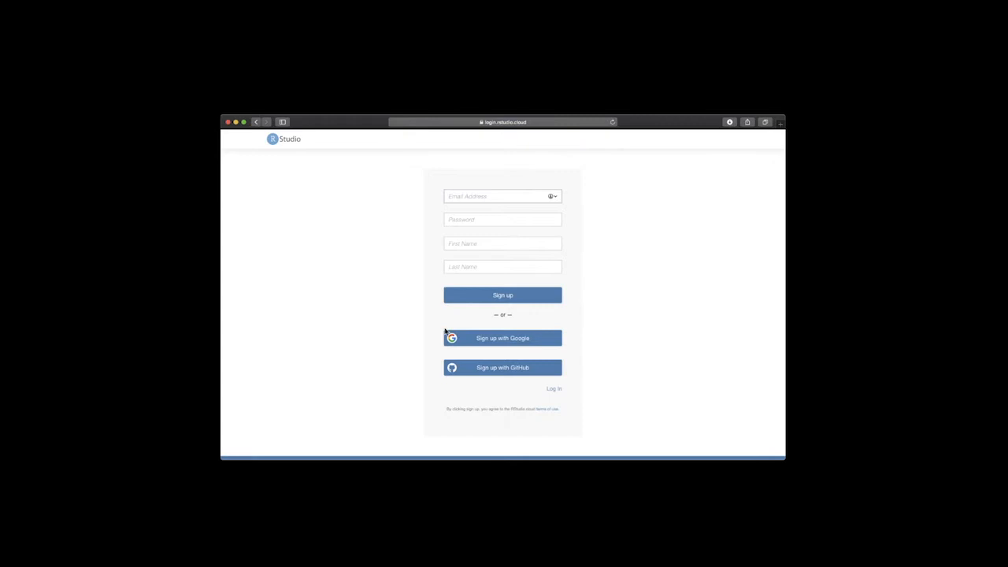
Sign up with Google, choosing the account, and reach the empty personal workspace.
{"action": "left_click", "coordinate": [503, 337]}
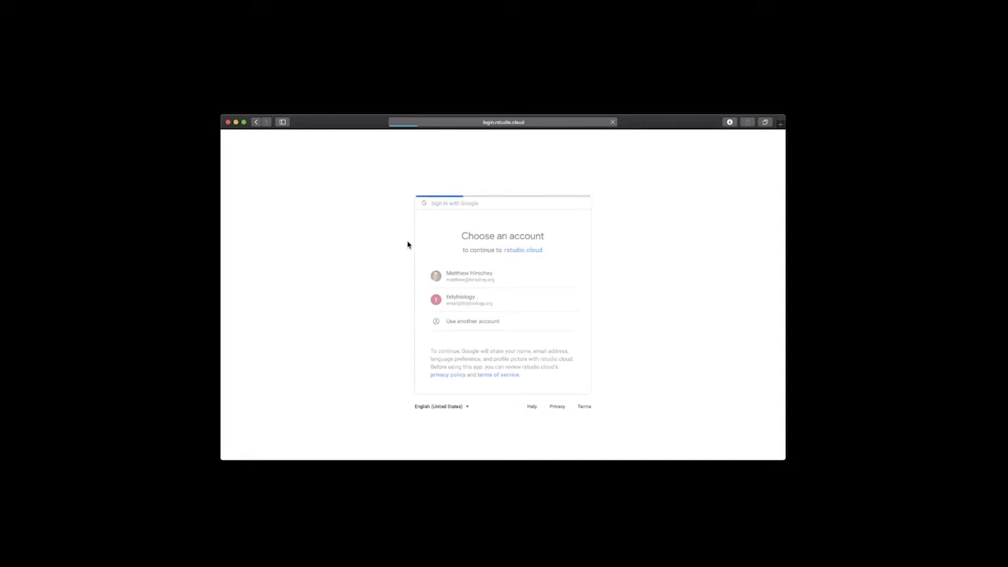
{"action": "left_click", "coordinate": [470, 275]}
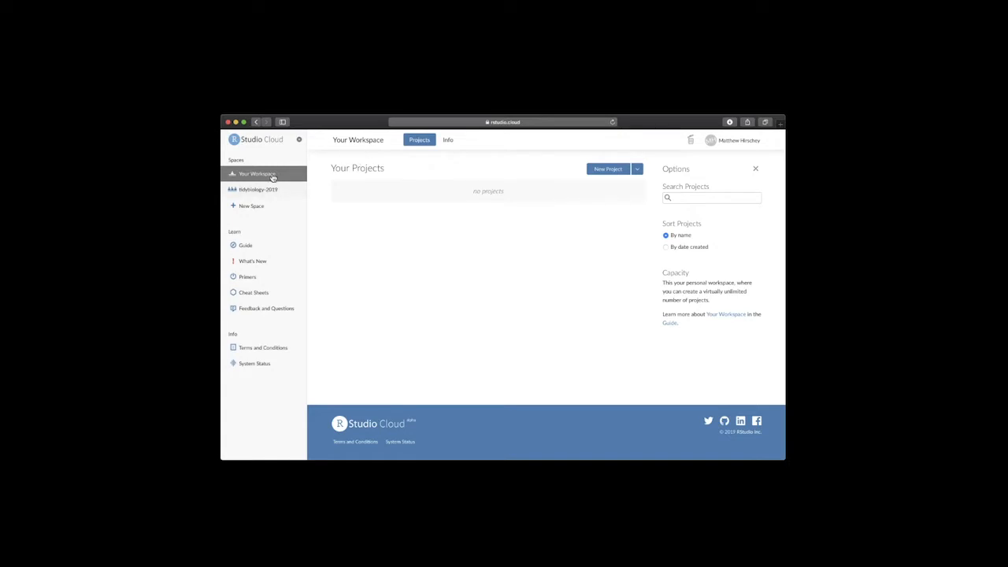
{"action": "mouse_move", "coordinate": [270, 195]}
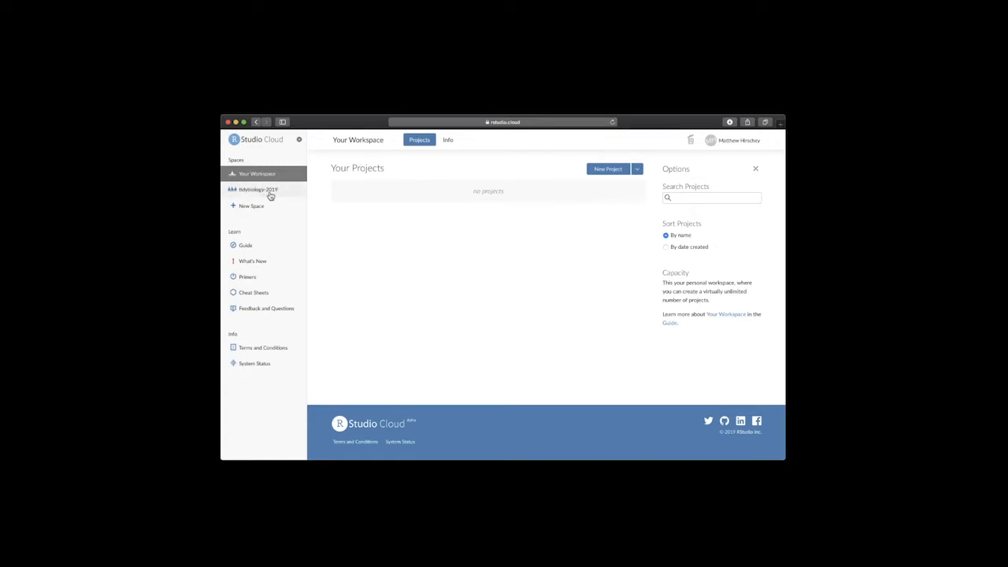
Open the tidybiology-2019 space from the sidebar to list its 'learning' projects.
{"action": "left_click", "coordinate": [258, 189]}
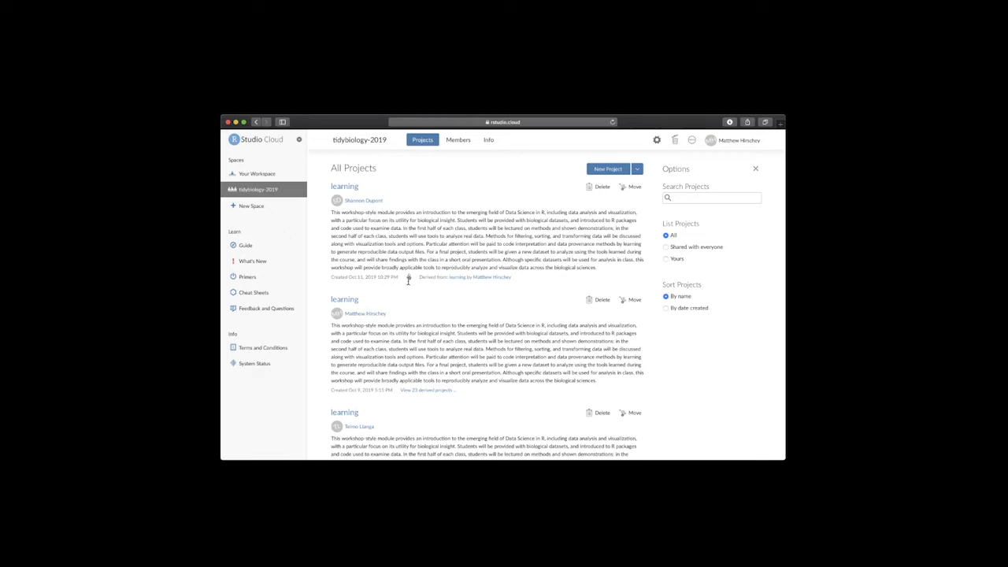
{"action": "mouse_move", "coordinate": [376, 299]}
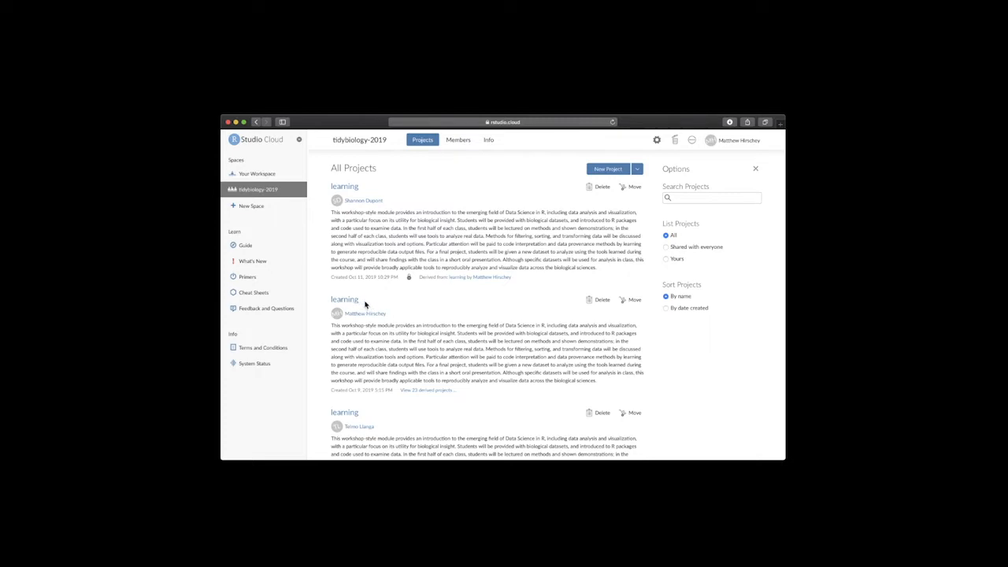
{"action": "mouse_move", "coordinate": [394, 298]}
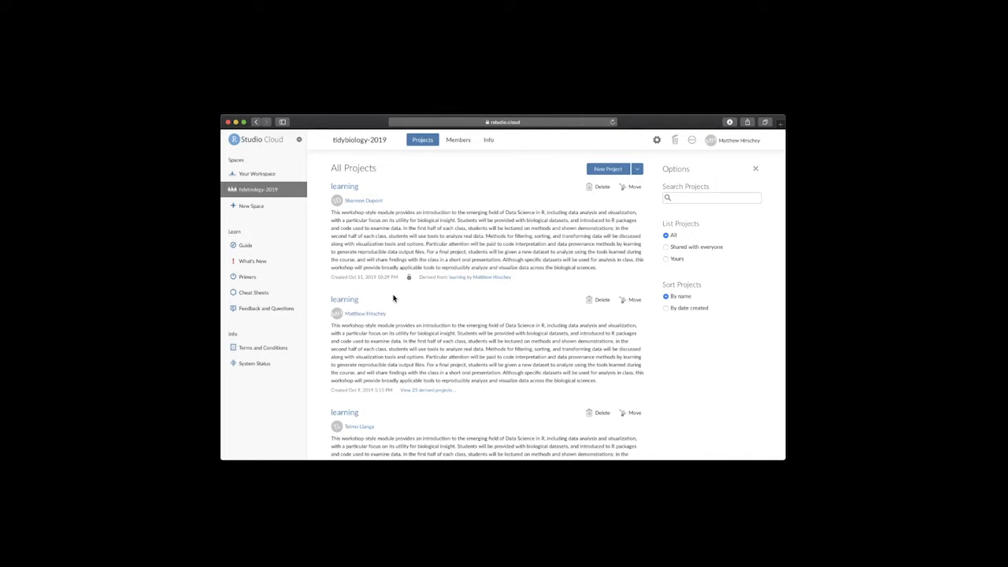
{"action": "mouse_move", "coordinate": [386, 296]}
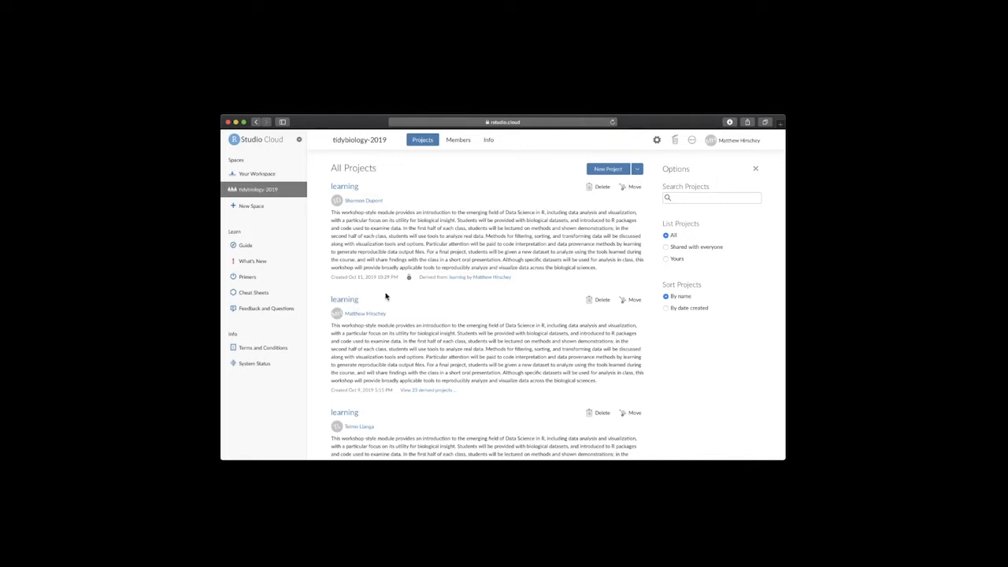
{"action": "mouse_move", "coordinate": [373, 166]}
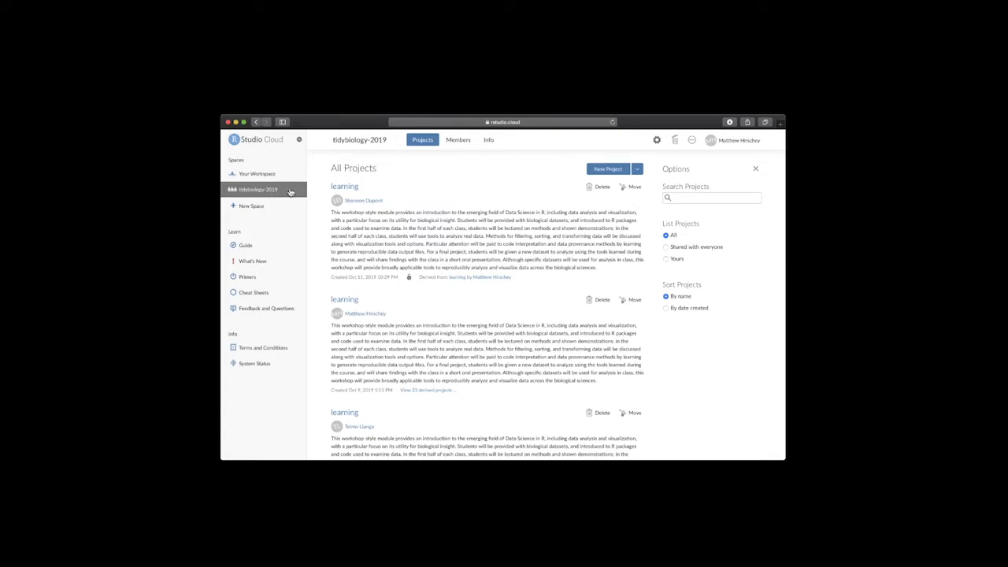
{"action": "mouse_move", "coordinate": [443, 183]}
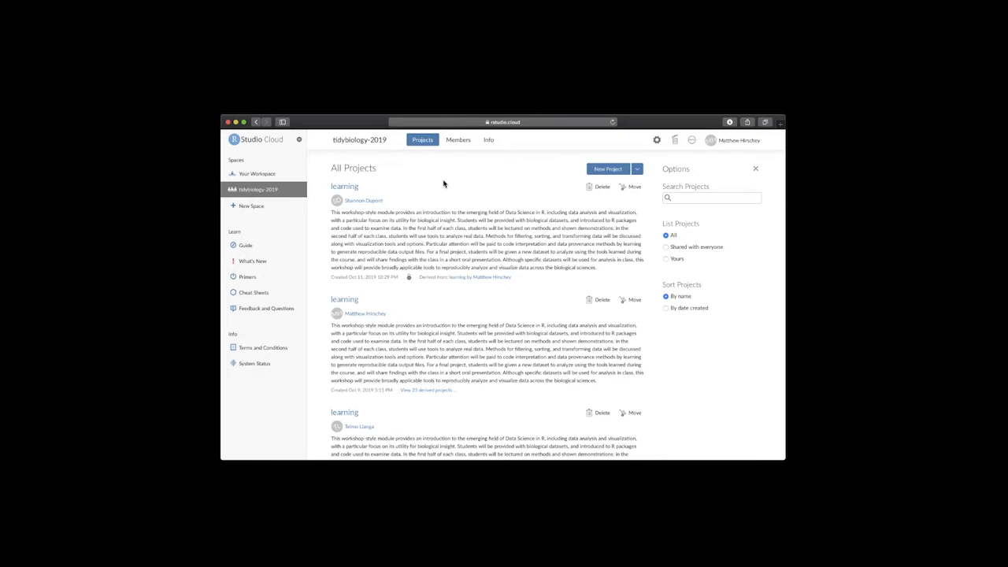
{"action": "mouse_move", "coordinate": [402, 185]}
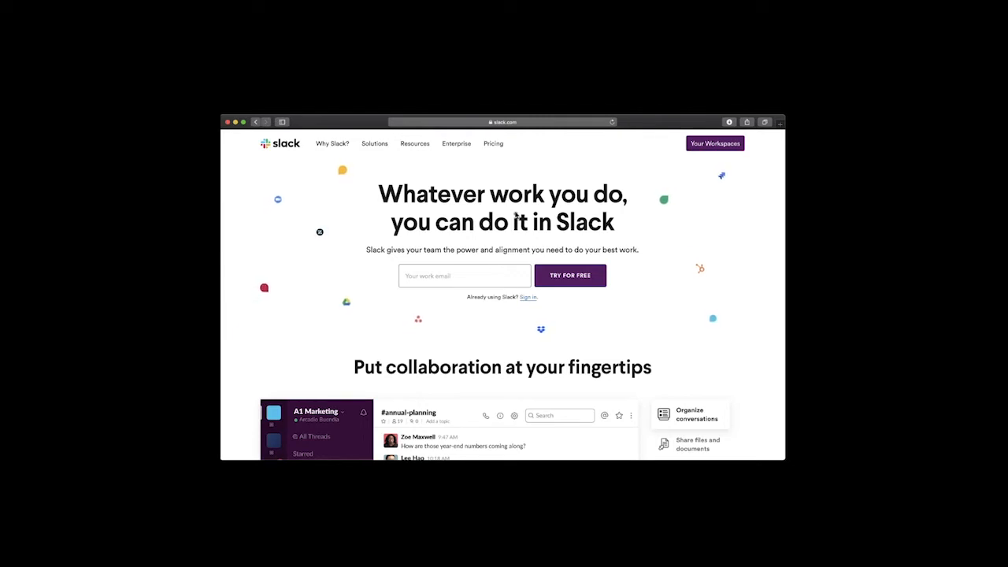
{"action": "mouse_move", "coordinate": [478, 315]}
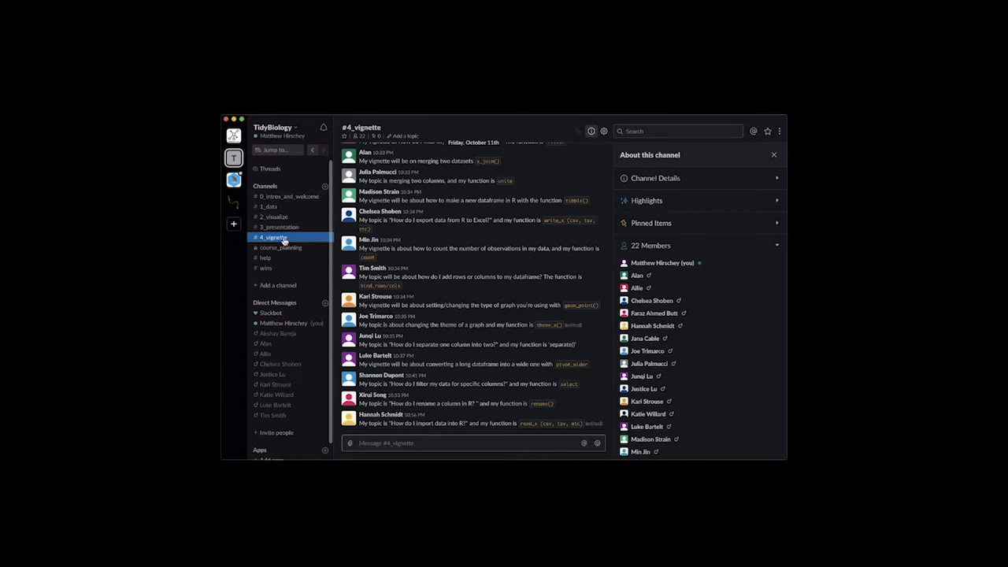
Scroll through the #4_vignette channel's posted vignette topics and functions.
{"action": "scroll", "scroll_direction": "up", "scroll_amount": 3}
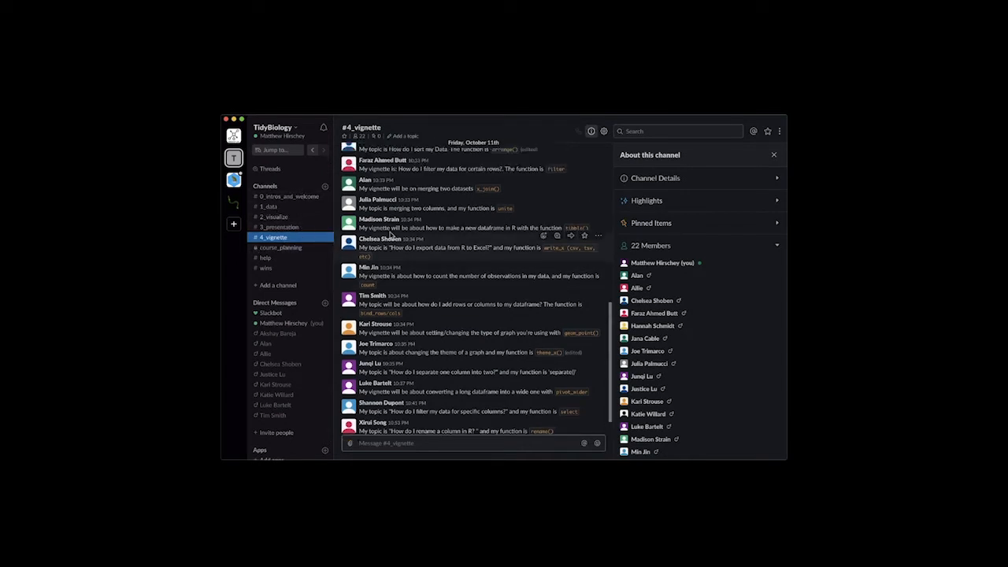
{"action": "scroll", "scroll_direction": "down", "scroll_amount": 3}
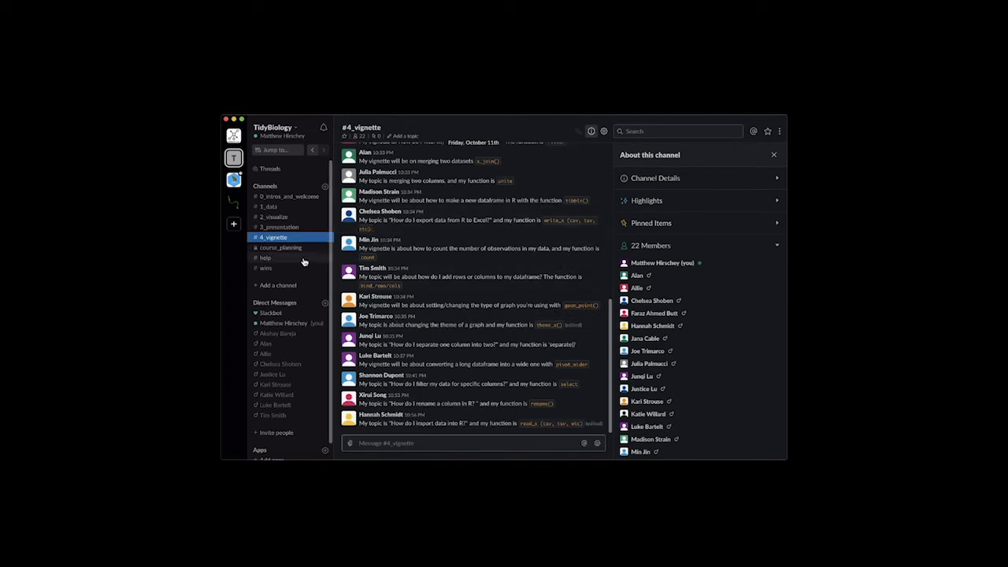
{"action": "left_click", "coordinate": [266, 257]}
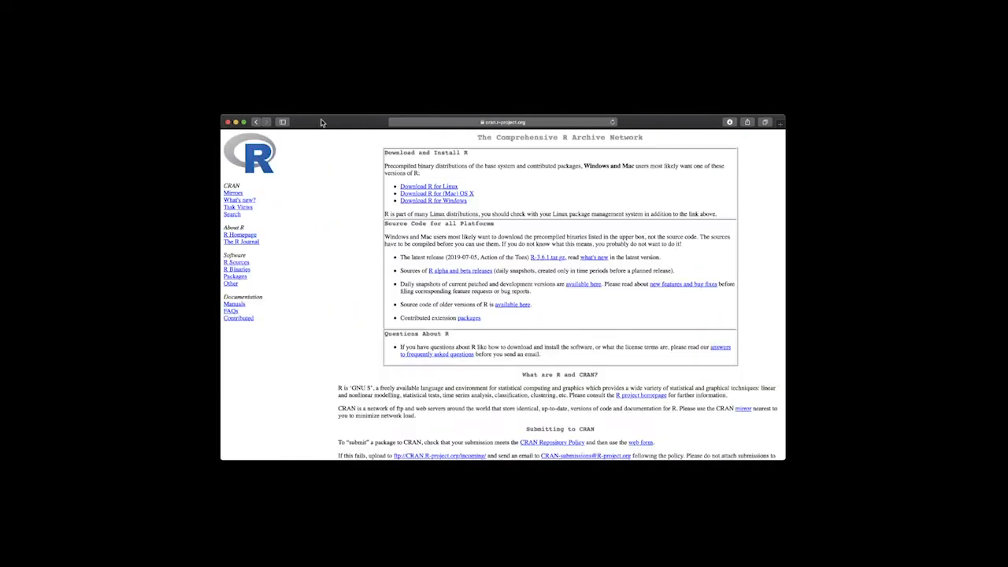
{"action": "mouse_move", "coordinate": [333, 123]}
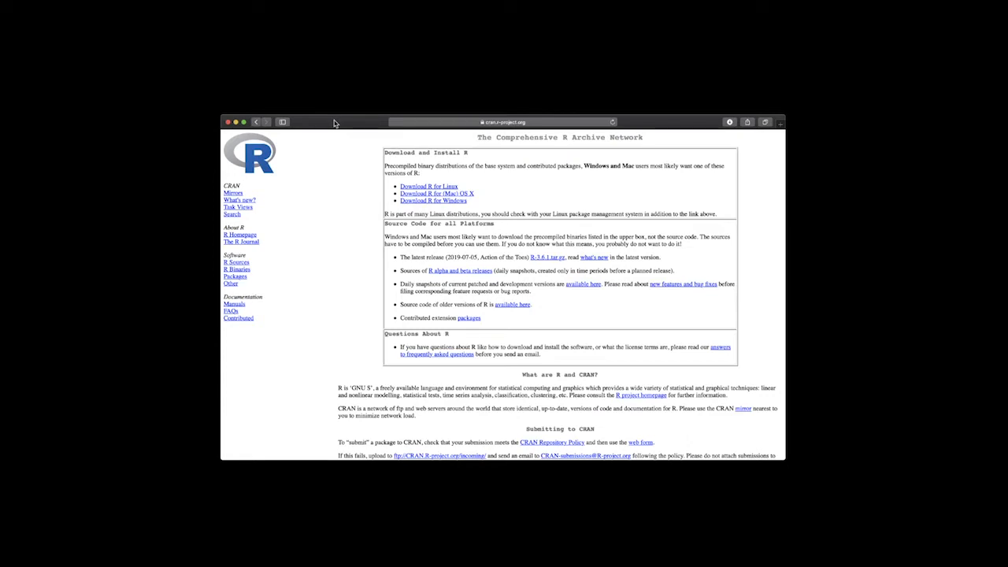
{"action": "mouse_move", "coordinate": [438, 126]}
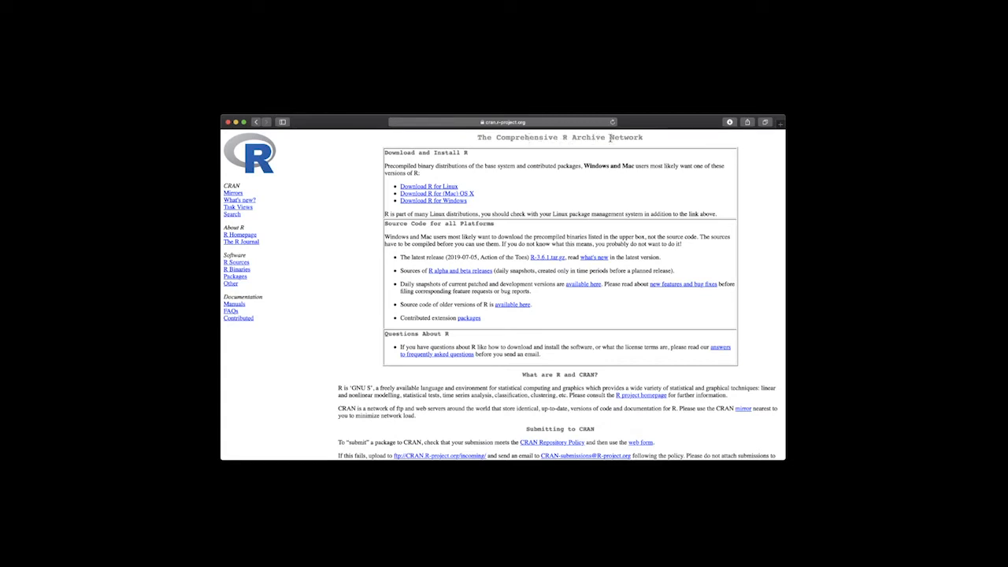
{"action": "mouse_move", "coordinate": [514, 228]}
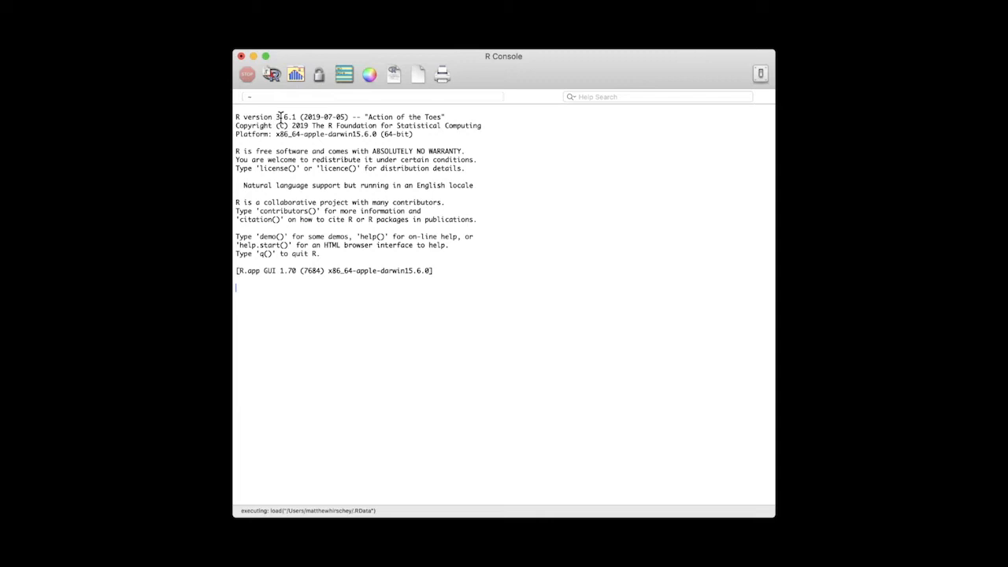
{"action": "mouse_move", "coordinate": [325, 295]}
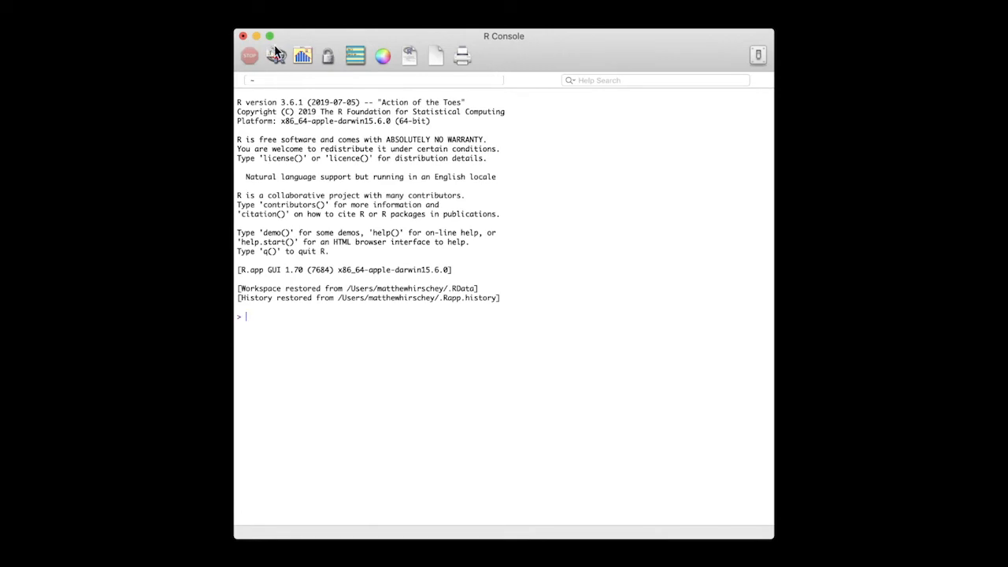
Quit R from the R menu without saving the workspace image.
{"action": "left_click", "coordinate": [244, 120]}
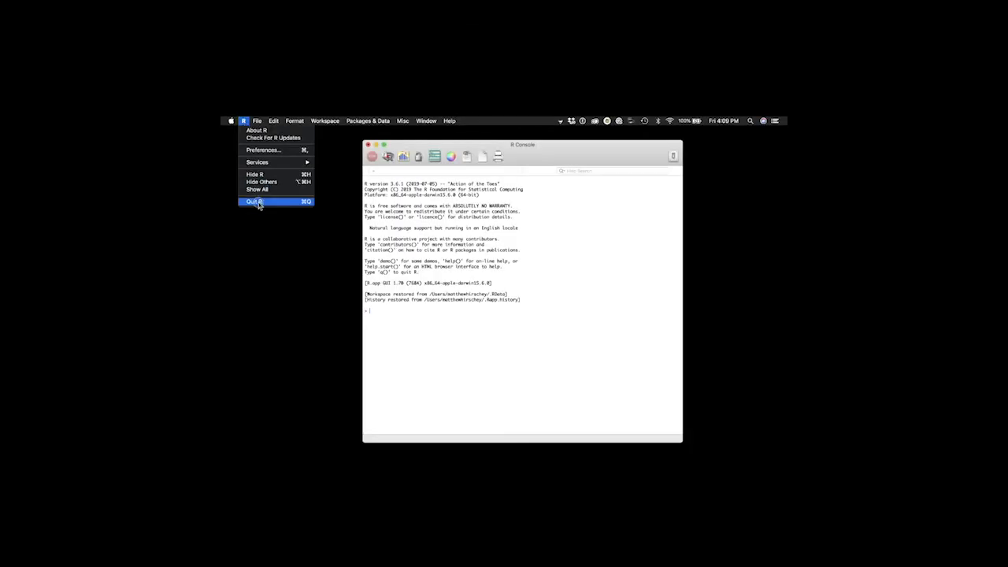
{"action": "left_click", "coordinate": [255, 202]}
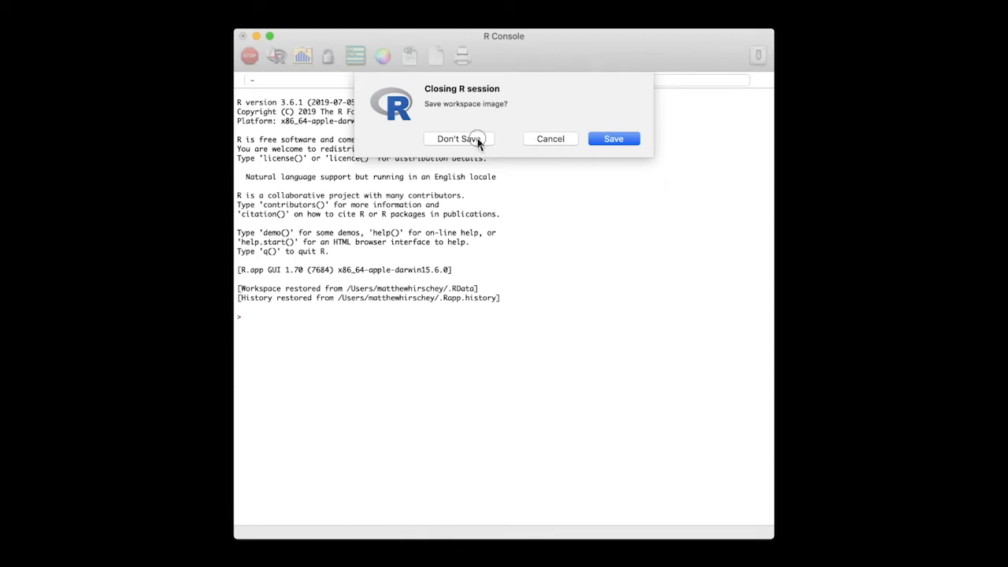
{"action": "left_click", "coordinate": [458, 138]}
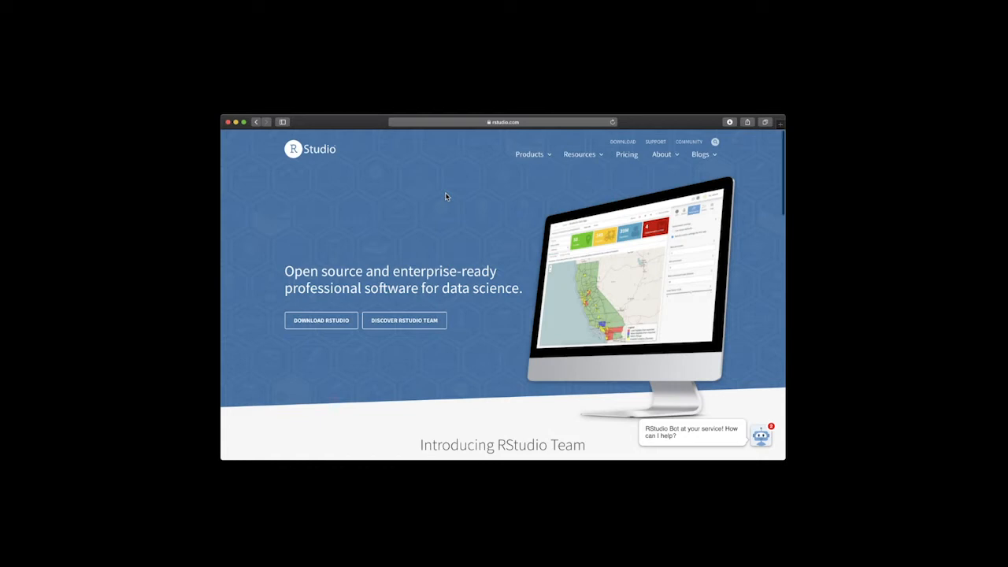
Go to the RStudio download page and scroll to the free RStudio Desktop option.
{"action": "scroll", "scroll_direction": "down", "scroll_amount": 3}
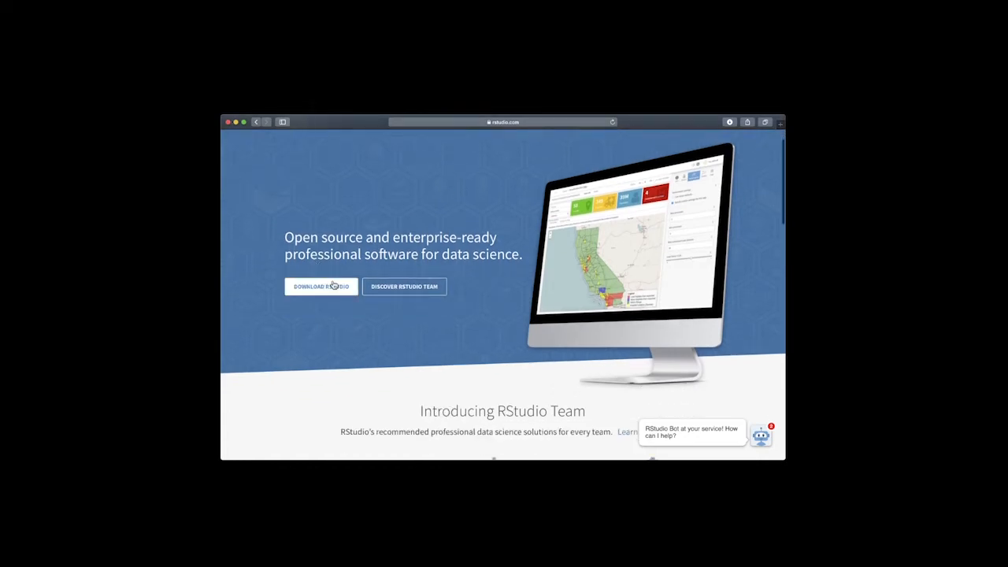
{"action": "left_click", "coordinate": [320, 286]}
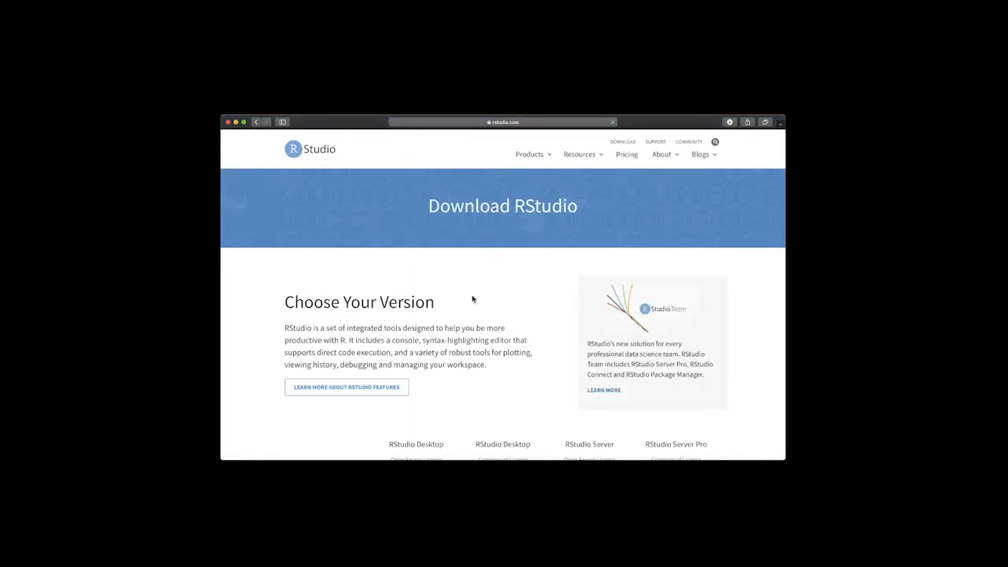
{"action": "scroll", "scroll_direction": "down", "scroll_amount": 3}
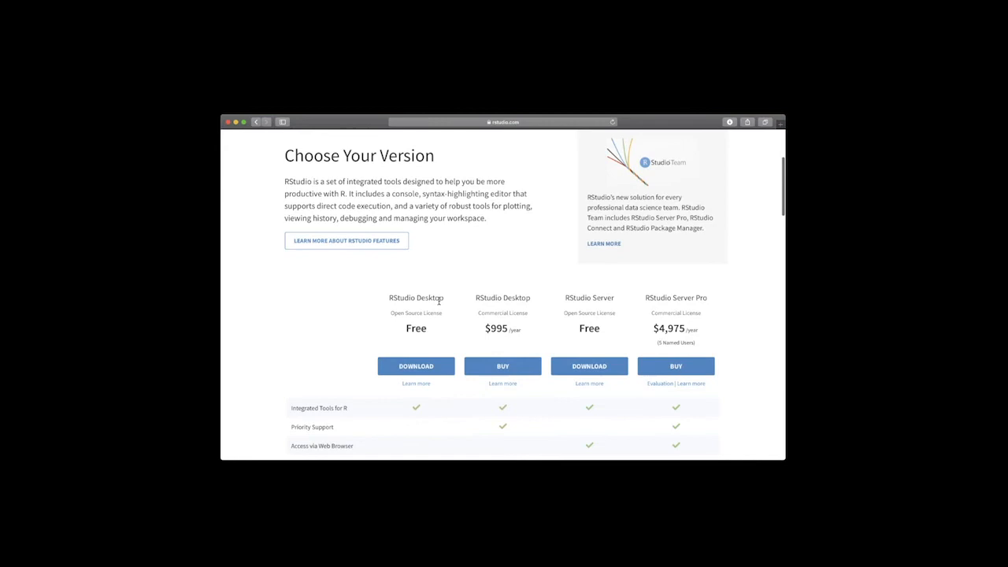
{"action": "mouse_move", "coordinate": [424, 329]}
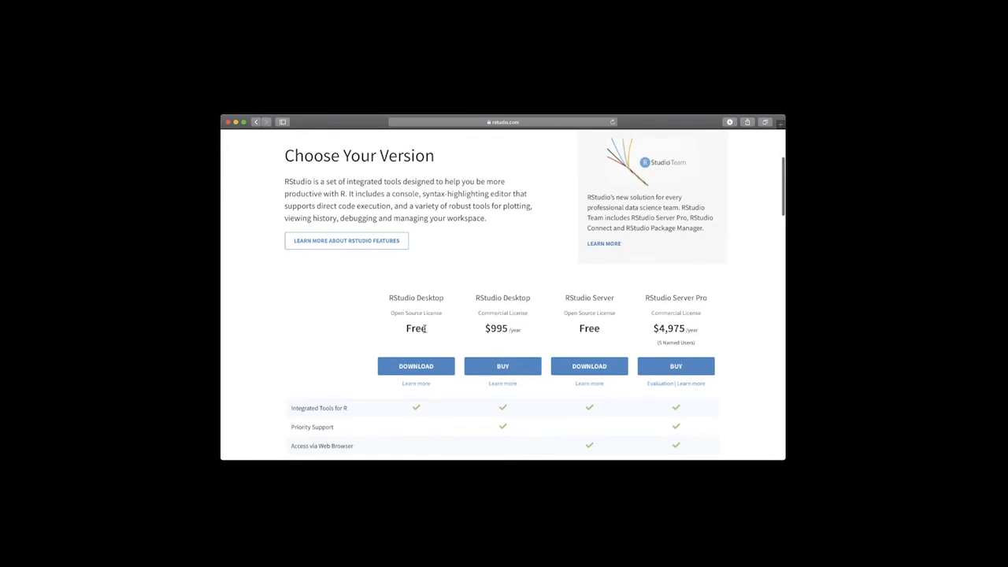
{"action": "scroll", "scroll_direction": "down", "scroll_amount": 3}
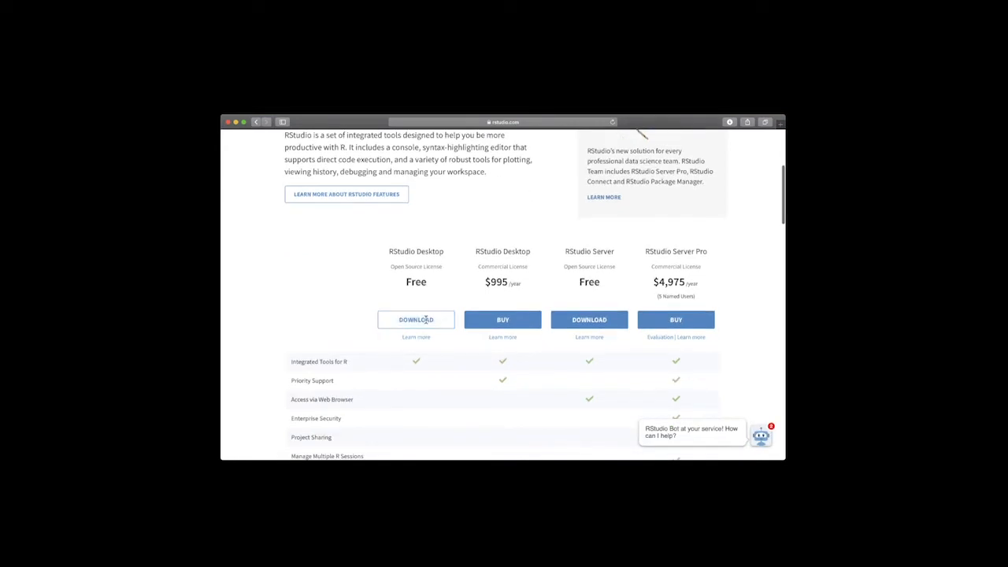
{"action": "mouse_move", "coordinate": [437, 247]}
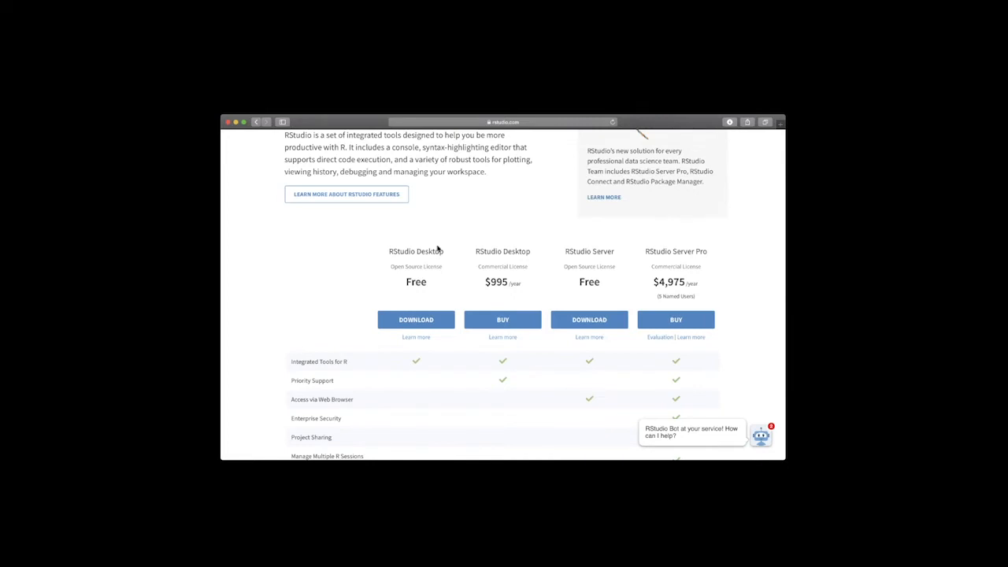
{"action": "mouse_move", "coordinate": [669, 455]}
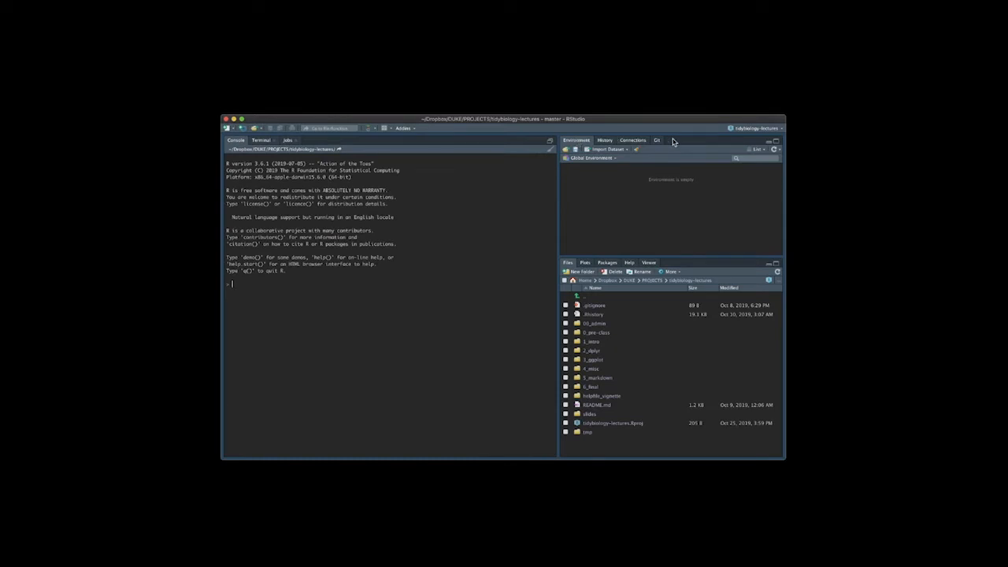
{"action": "mouse_move", "coordinate": [638, 181]}
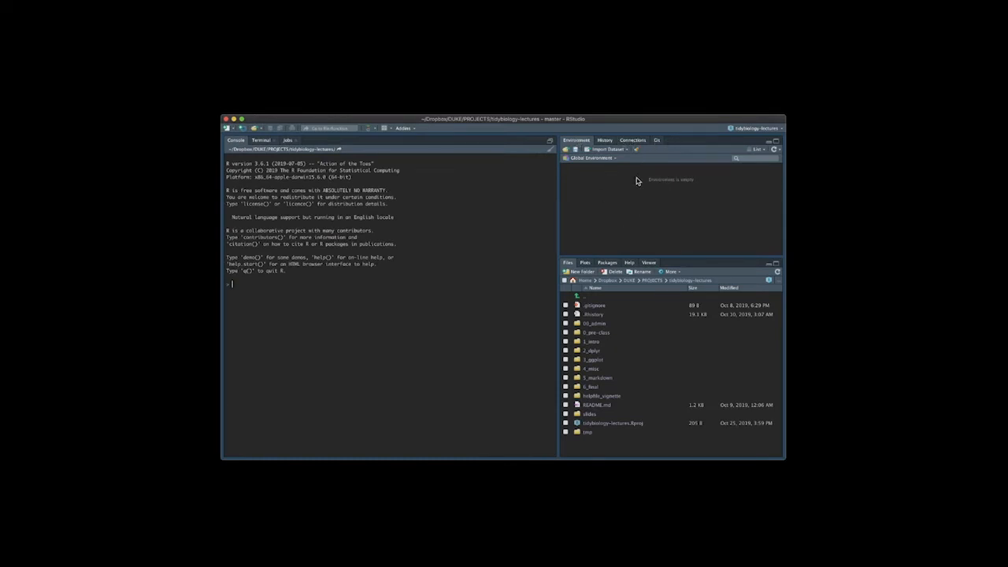
{"action": "mouse_move", "coordinate": [558, 239]}
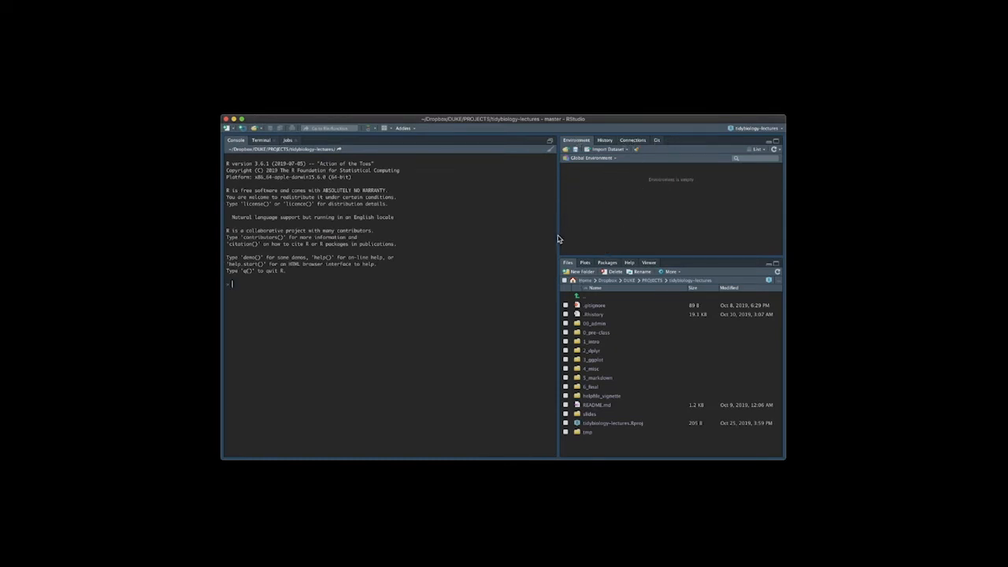
{"action": "mouse_move", "coordinate": [445, 187]}
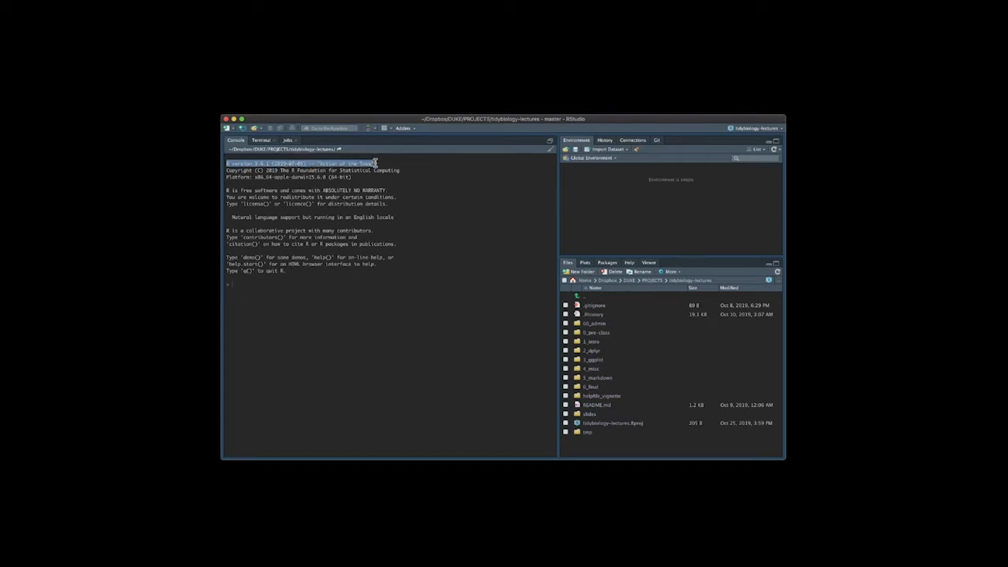
Select the R 3.6.1 version line in the tidybiology-lectures project console.
{"action": "left_click", "coordinate": [379, 280]}
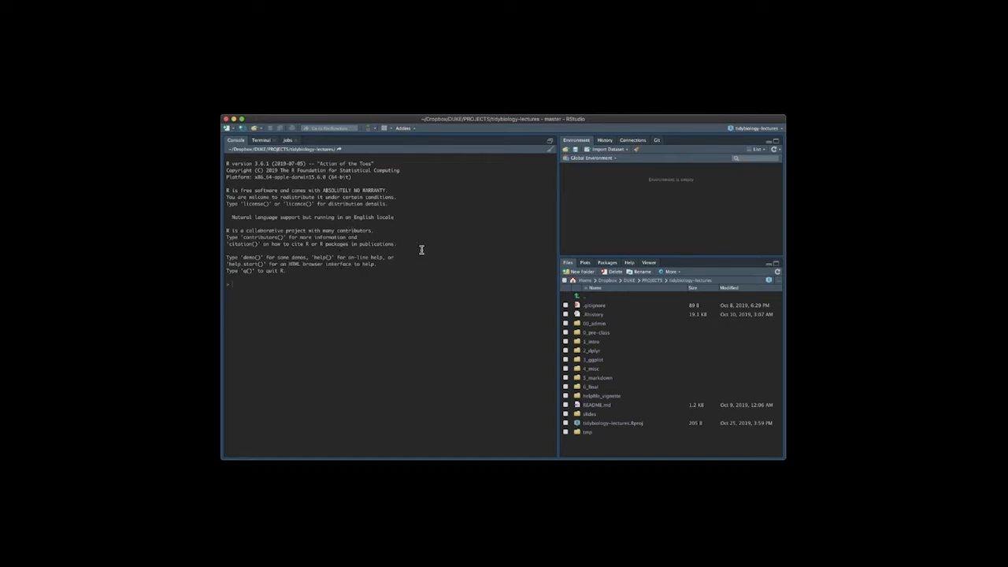
{"action": "mouse_move", "coordinate": [313, 455]}
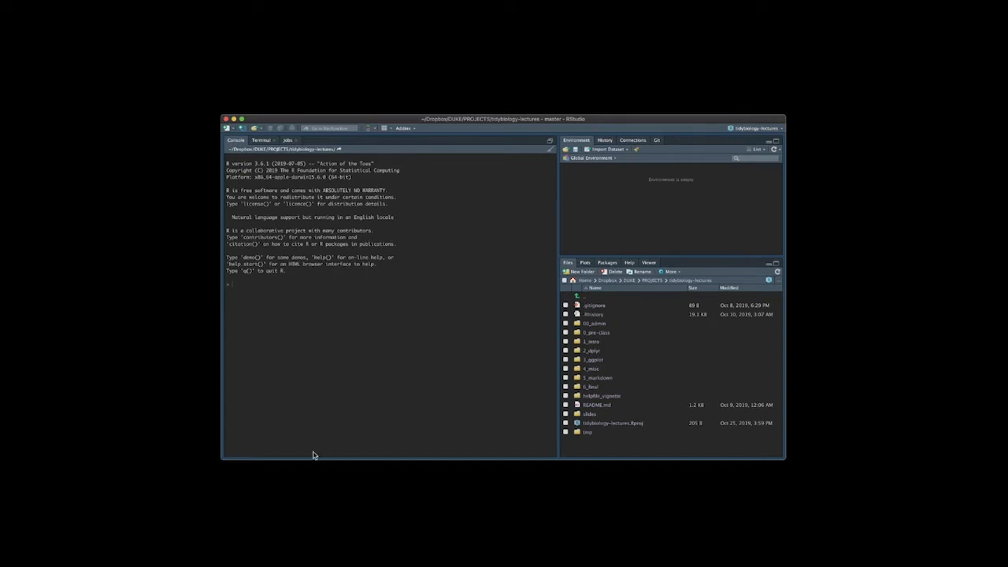
{"action": "mouse_move", "coordinate": [298, 453]}
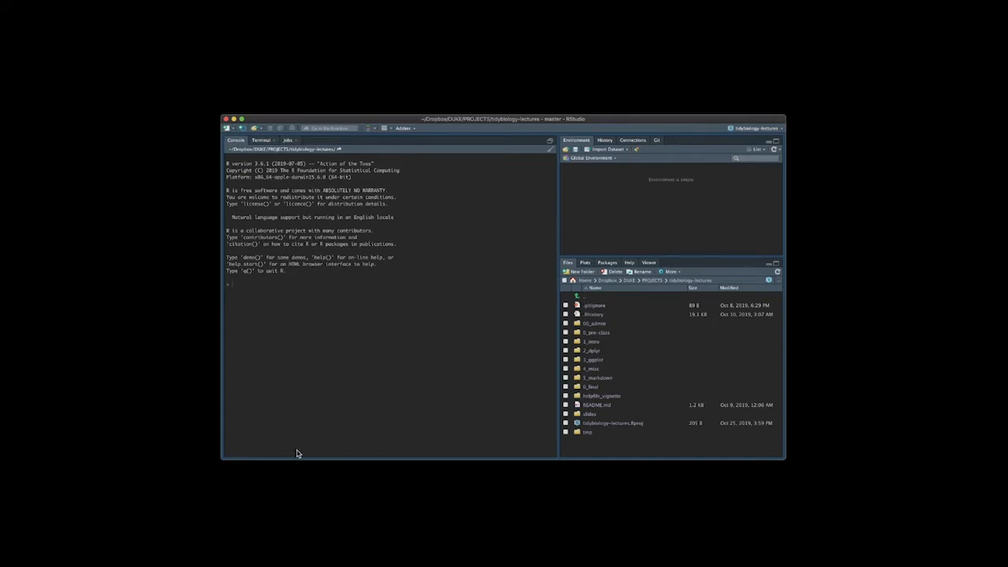
{"action": "mouse_move", "coordinate": [384, 287]}
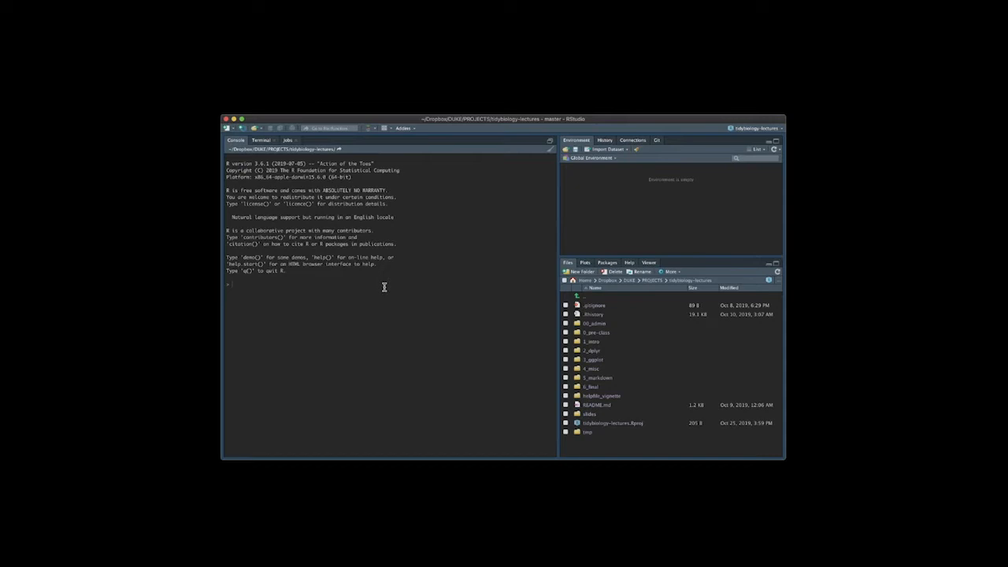
{"action": "mouse_move", "coordinate": [404, 241]}
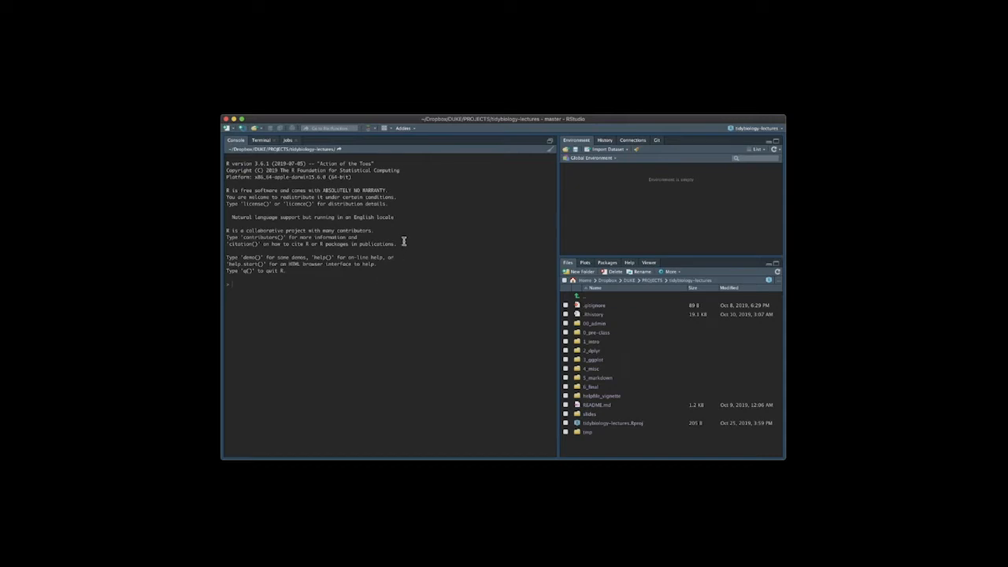
{"action": "mouse_move", "coordinate": [368, 233]}
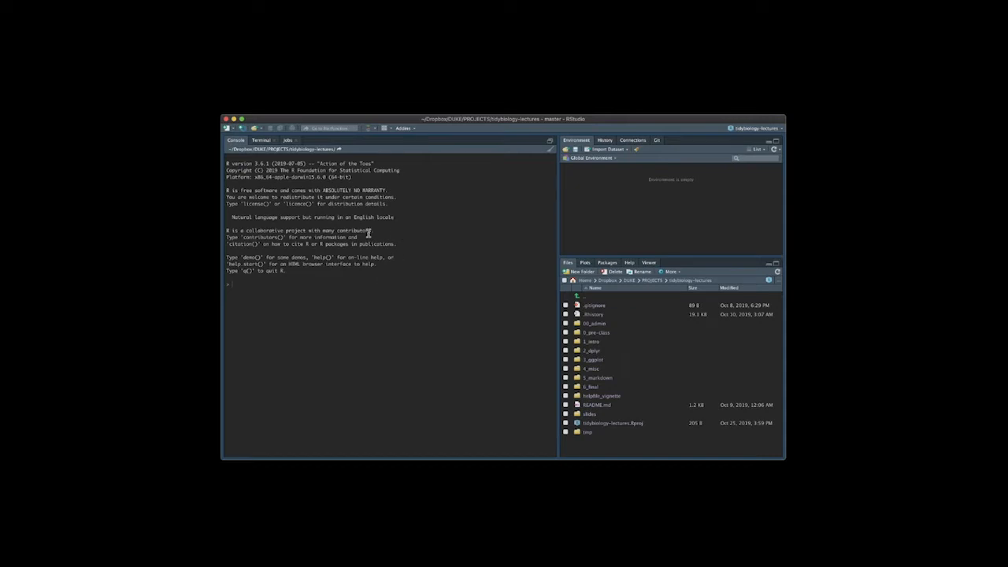
{"action": "mouse_move", "coordinate": [434, 256]}
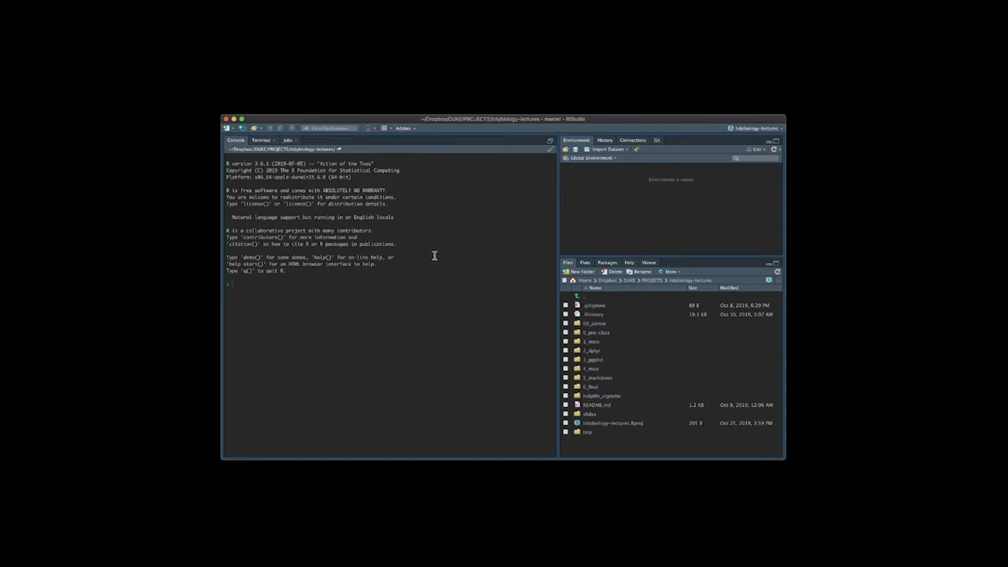
{"action": "mouse_move", "coordinate": [475, 281]}
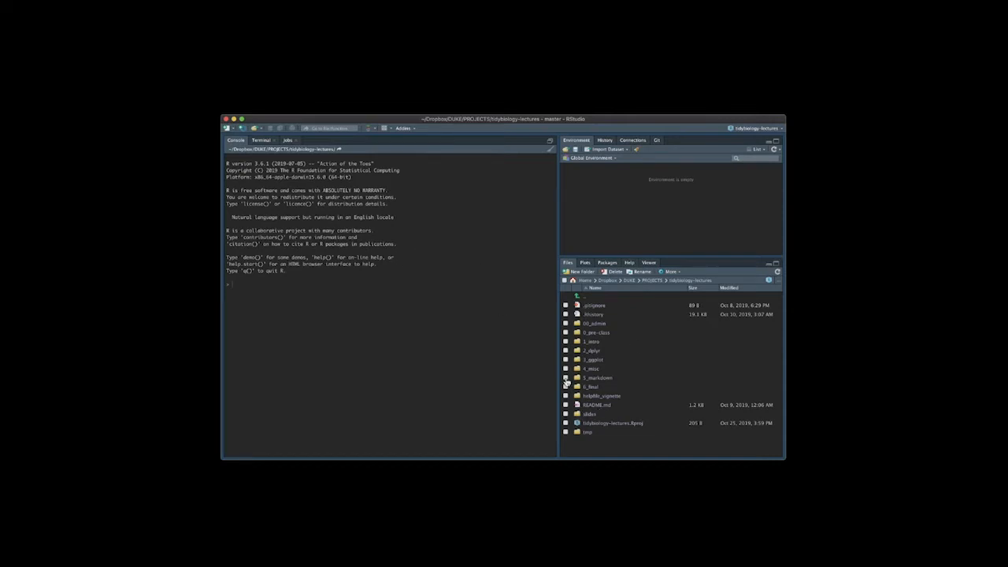
{"action": "mouse_move", "coordinate": [451, 194]}
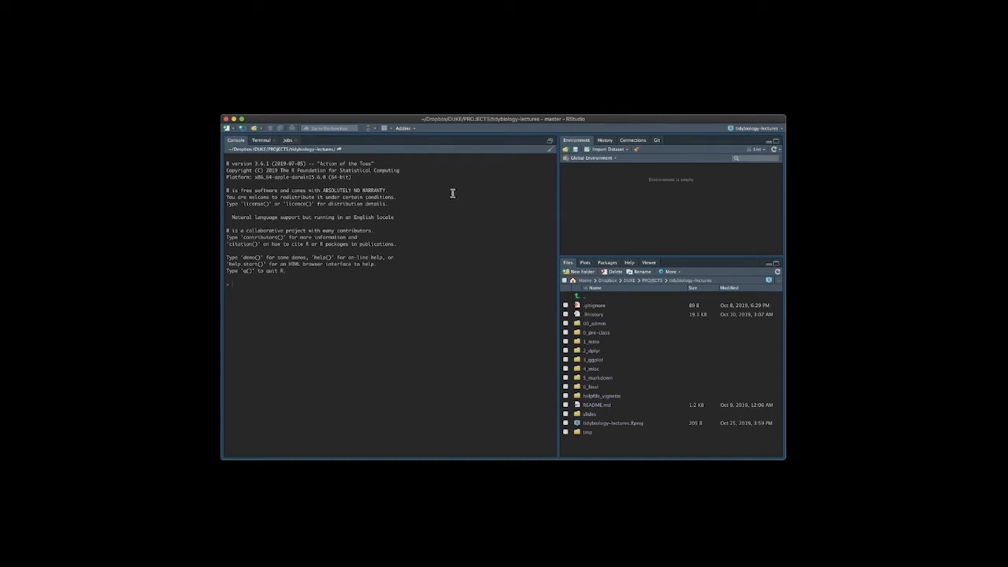
{"action": "mouse_move", "coordinate": [558, 236]}
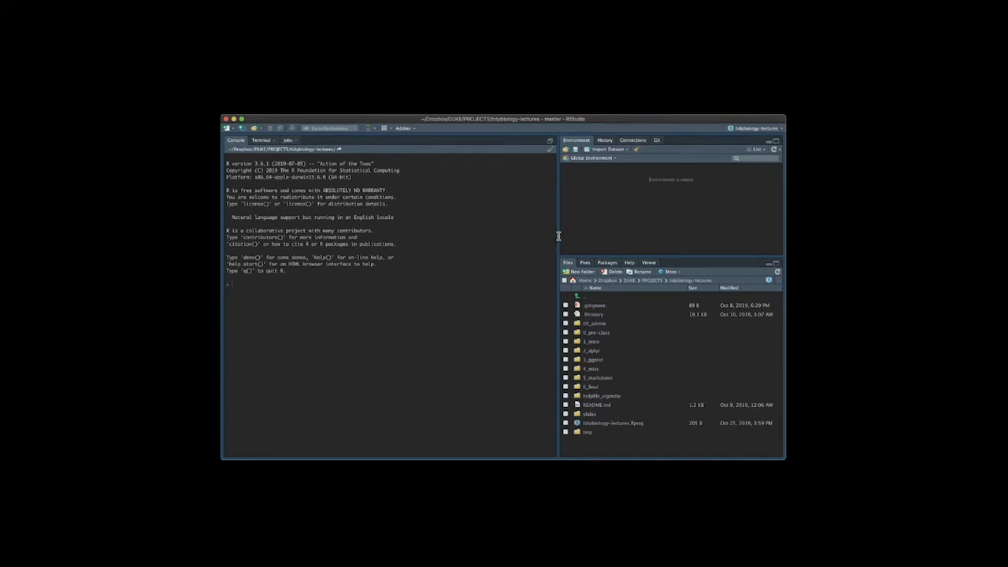
{"action": "mouse_move", "coordinate": [481, 216]}
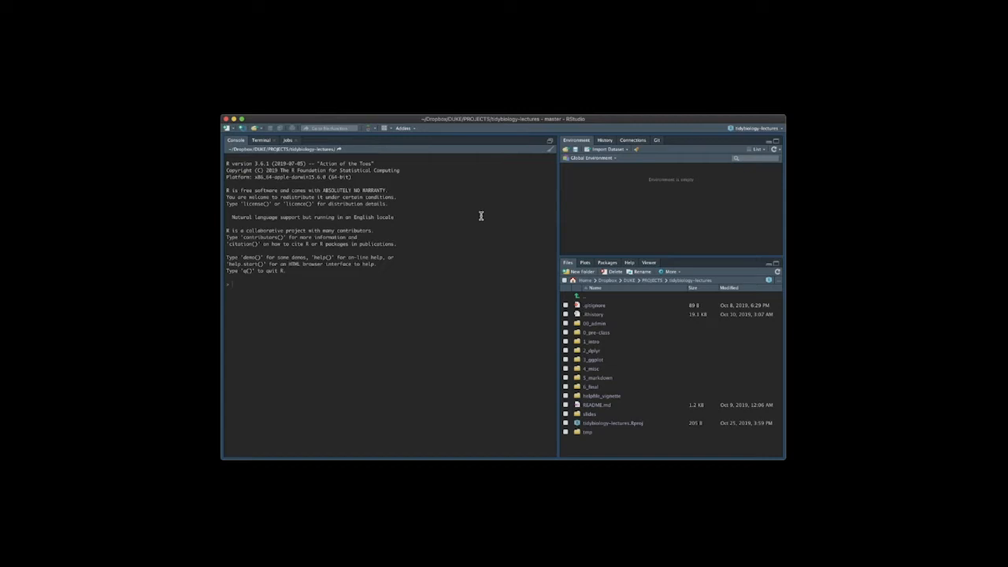
{"action": "mouse_move", "coordinate": [451, 232]}
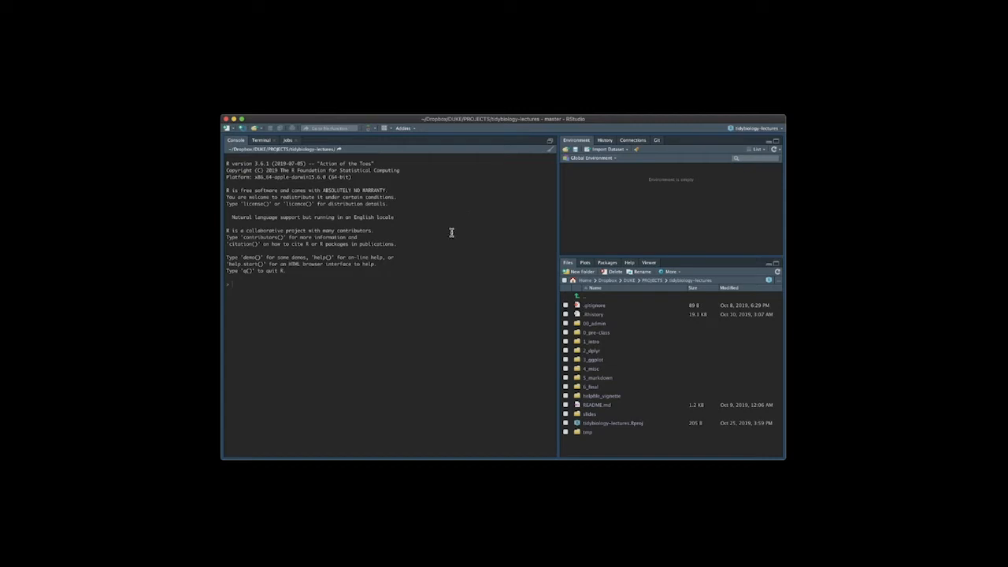
{"action": "mouse_move", "coordinate": [452, 240]}
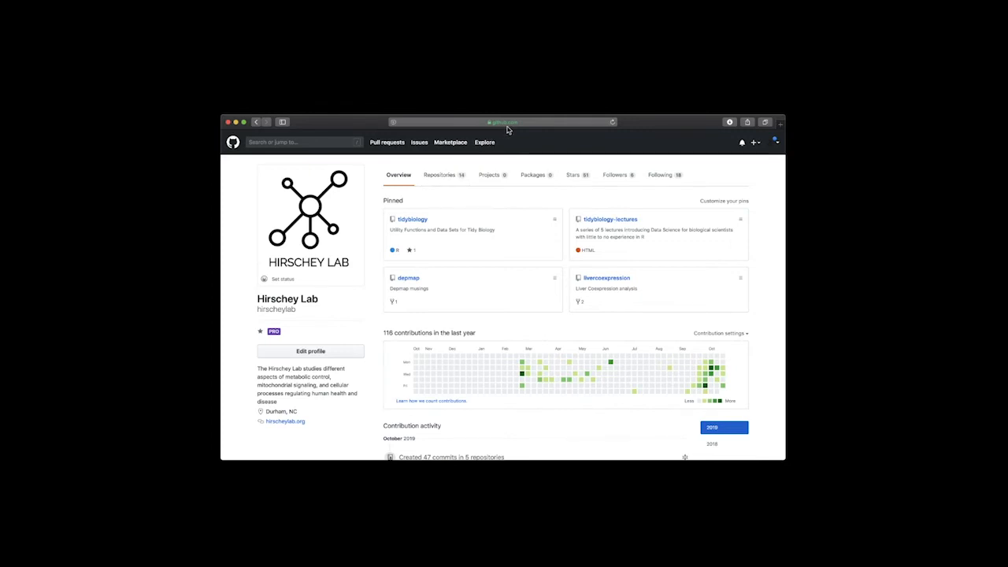
{"action": "mouse_move", "coordinate": [520, 127]}
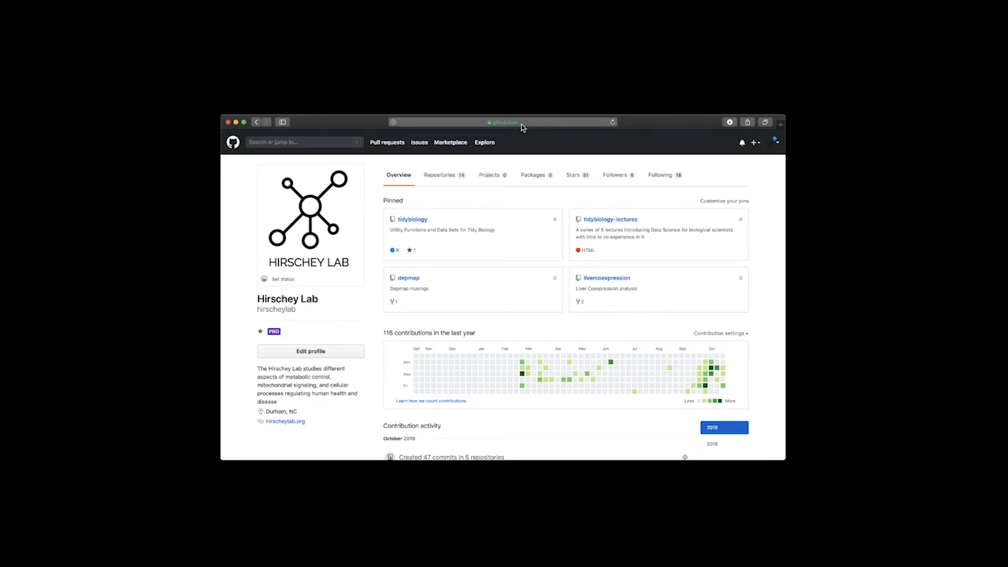
{"action": "mouse_move", "coordinate": [331, 262]}
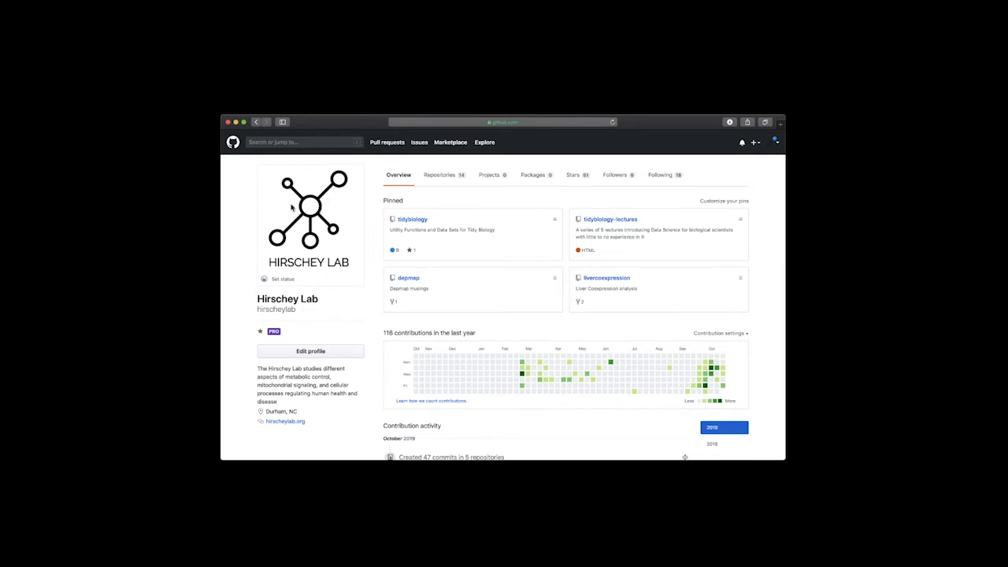
{"action": "mouse_move", "coordinate": [321, 284]}
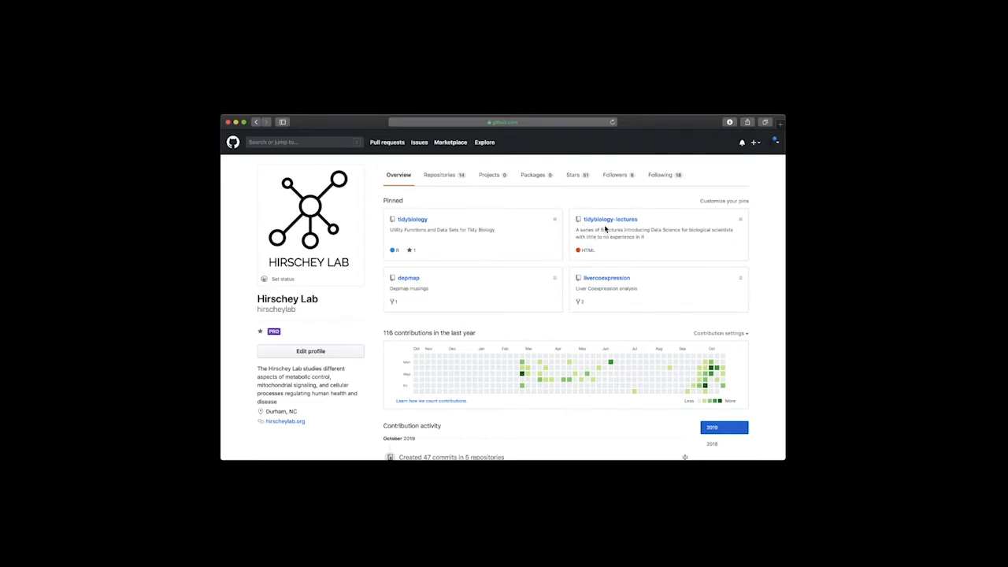
{"action": "mouse_move", "coordinate": [610, 219]}
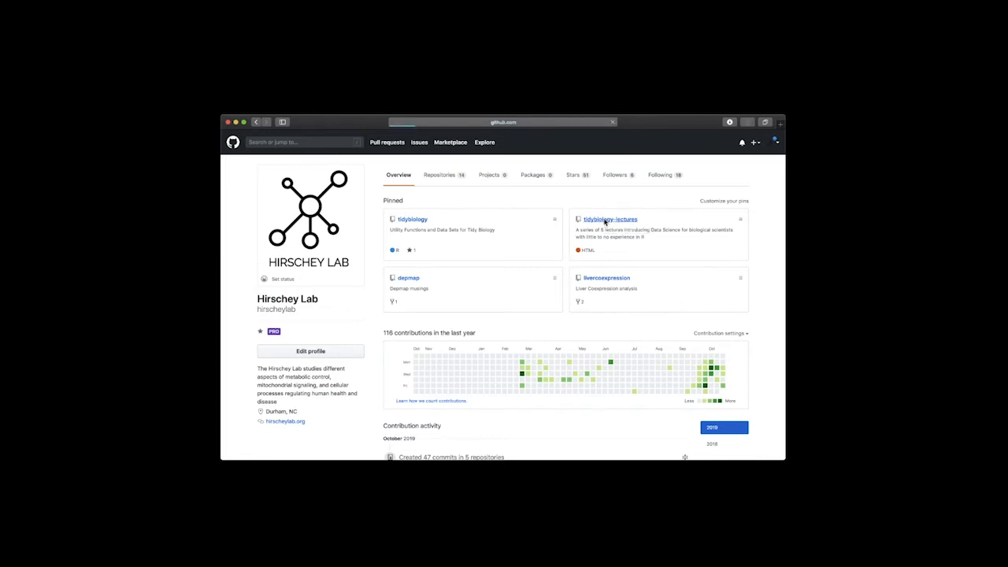
Follow the pinned tidybiology-lectures link on the Hirschey Lab GitHub profile.
{"action": "left_click", "coordinate": [609, 219]}
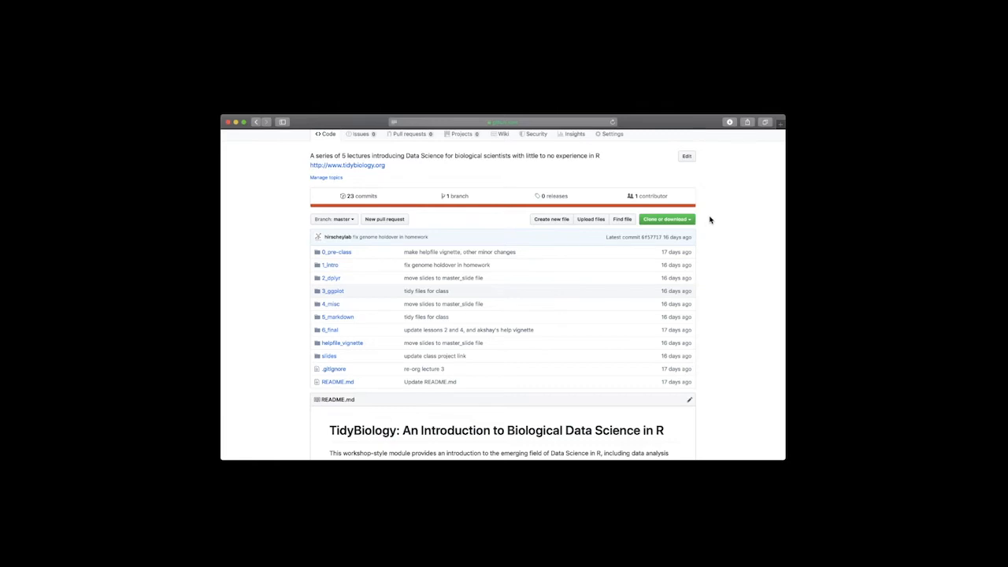
{"action": "mouse_move", "coordinate": [707, 220]}
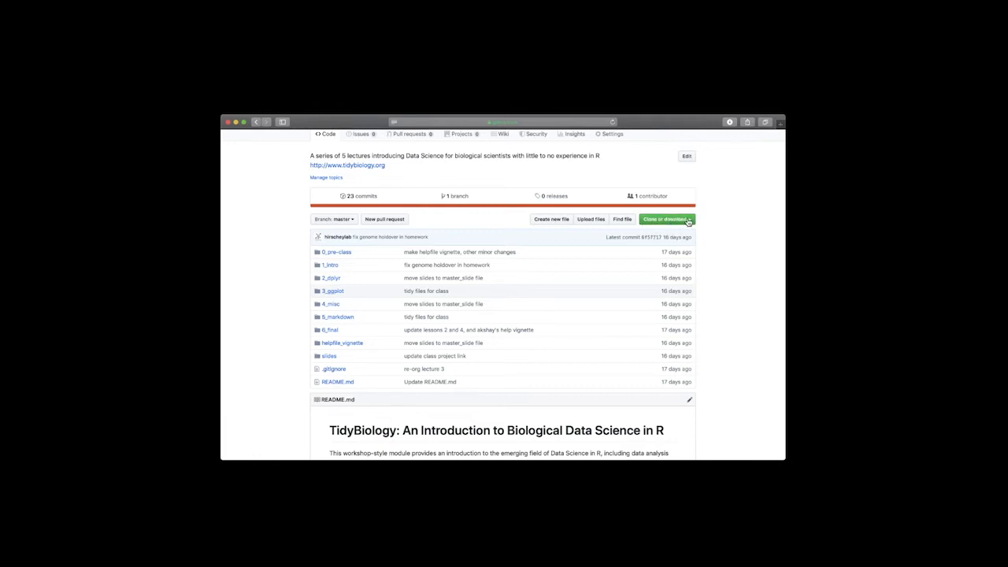
Copy the HTTPS clone URL from the 'Clone or download' menu.
{"action": "left_click", "coordinate": [666, 219]}
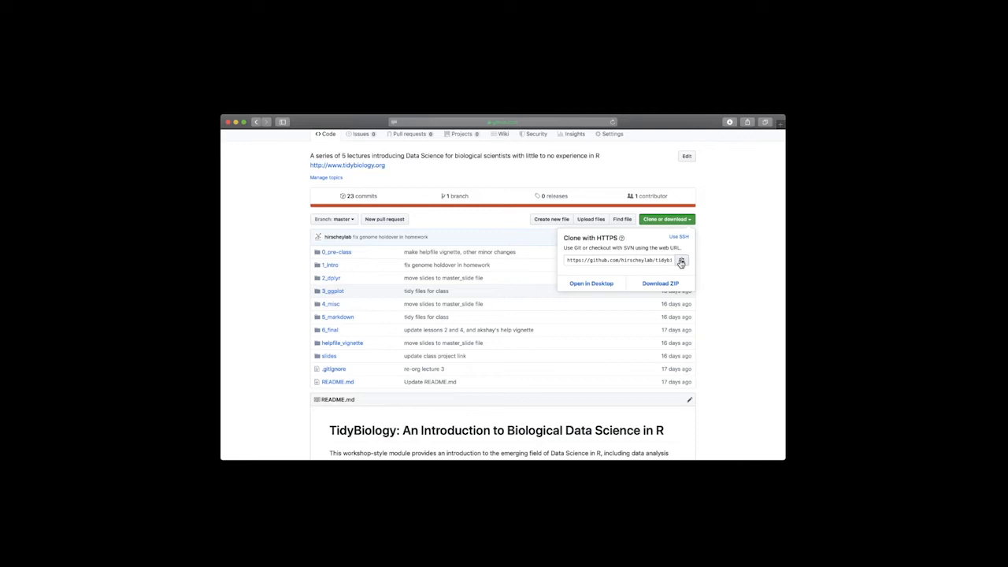
{"action": "left_click", "coordinate": [727, 223]}
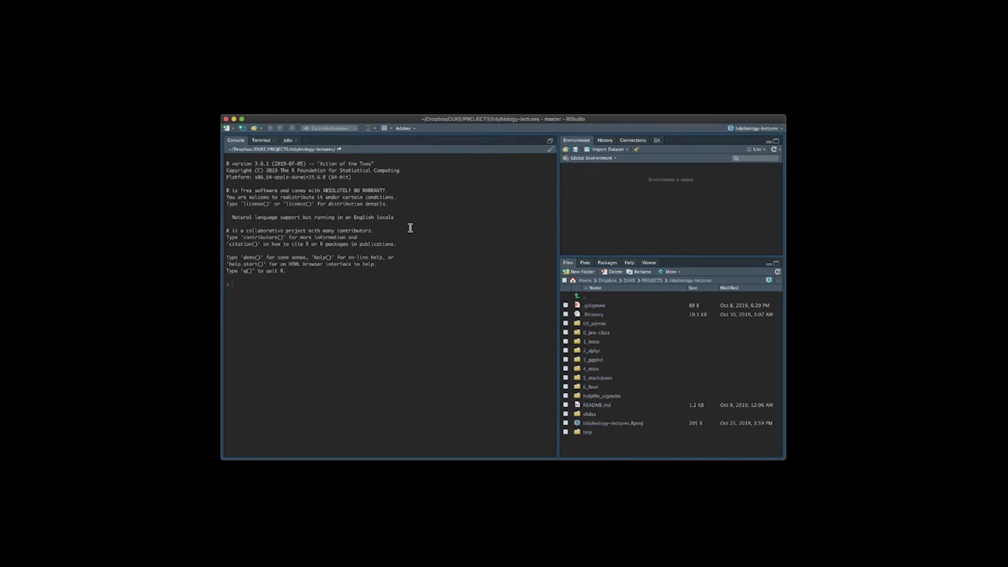
{"action": "mouse_move", "coordinate": [278, 110]}
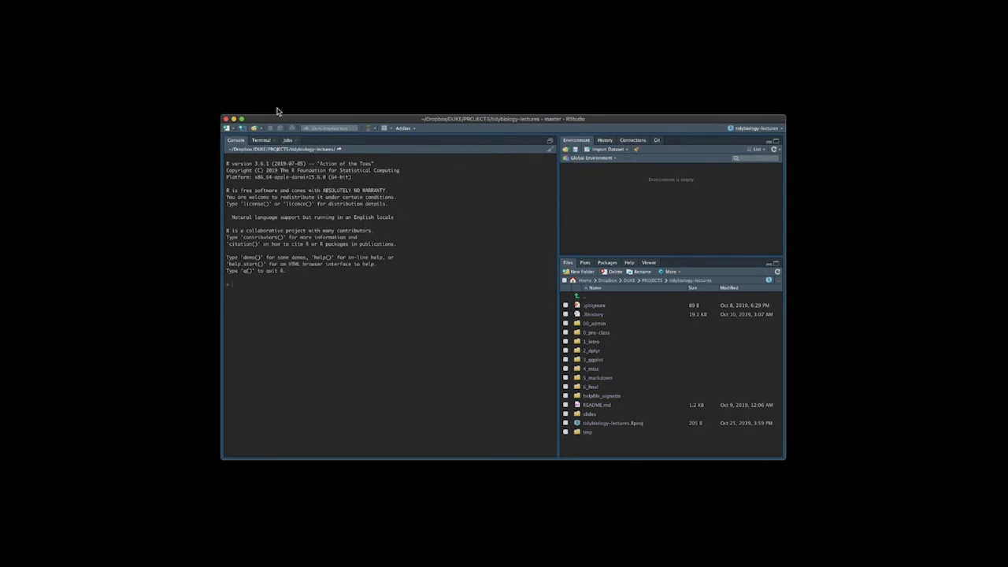
{"action": "left_click", "coordinate": [275, 110]}
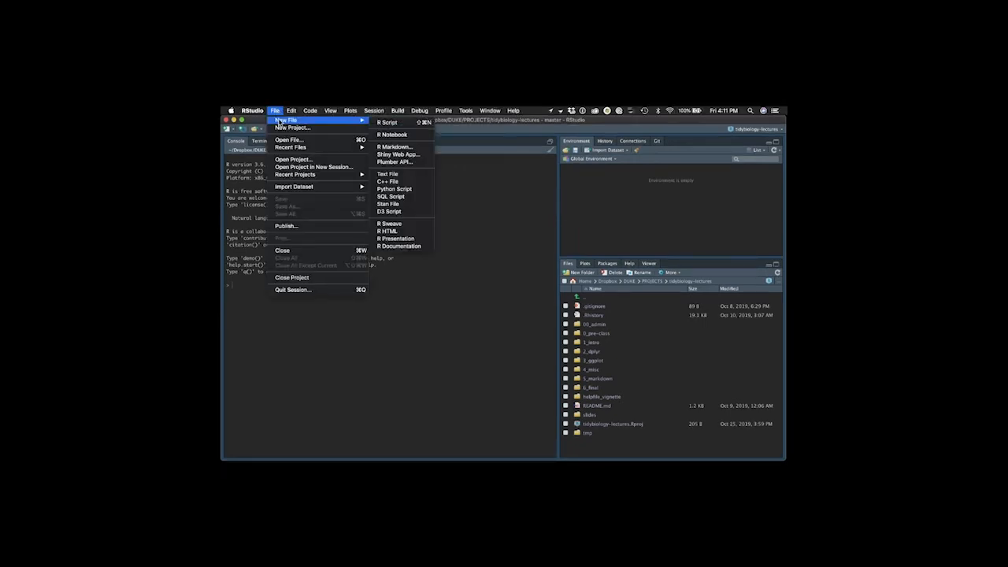
{"action": "mouse_move", "coordinate": [292, 127]}
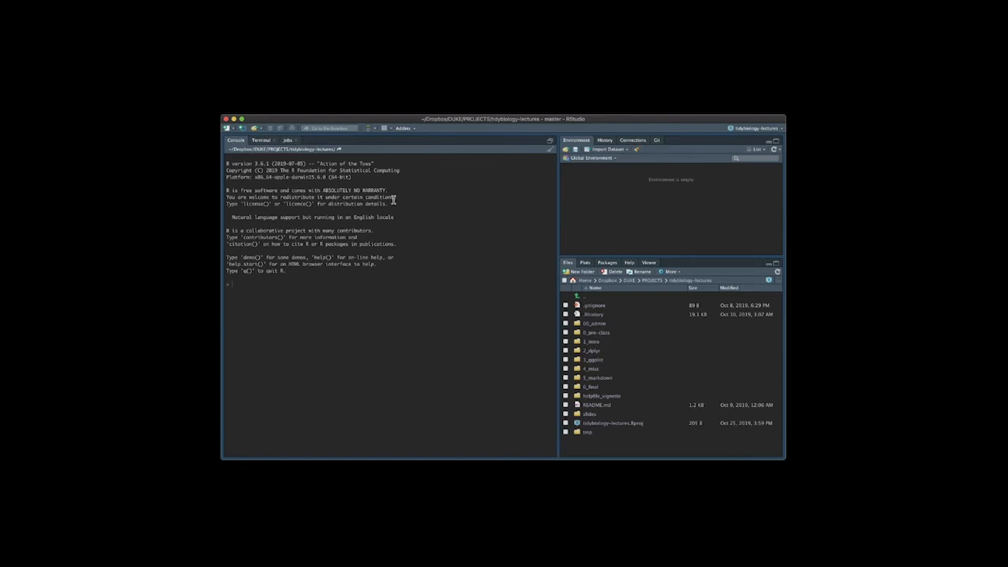
{"action": "left_click", "coordinate": [229, 127]}
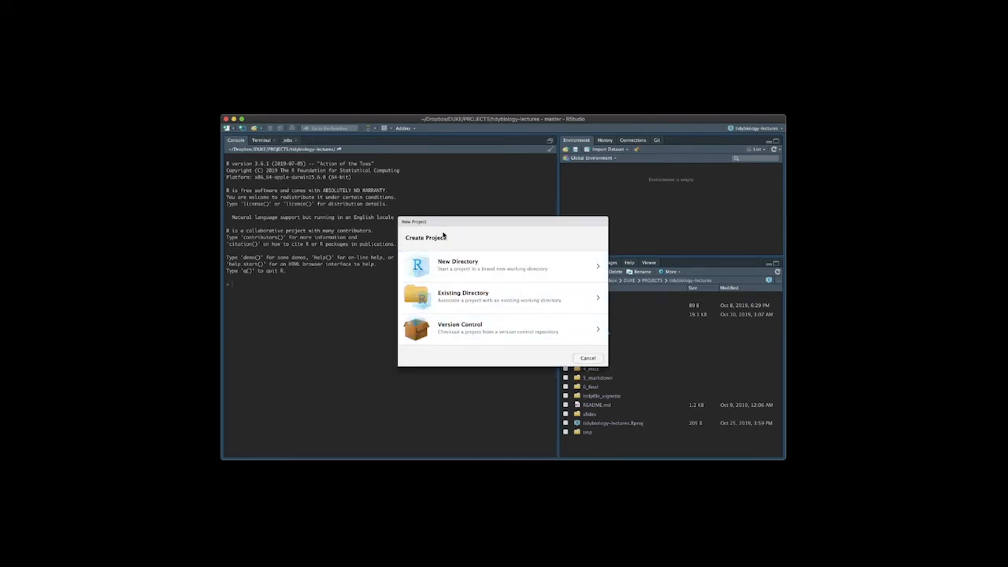
{"action": "mouse_move", "coordinate": [449, 329]}
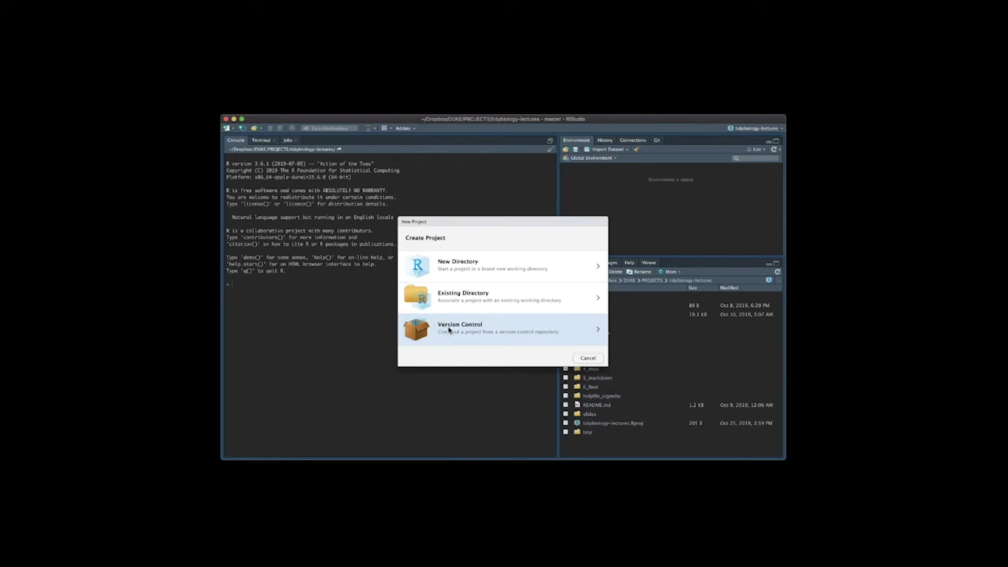
{"action": "mouse_move", "coordinate": [445, 337]}
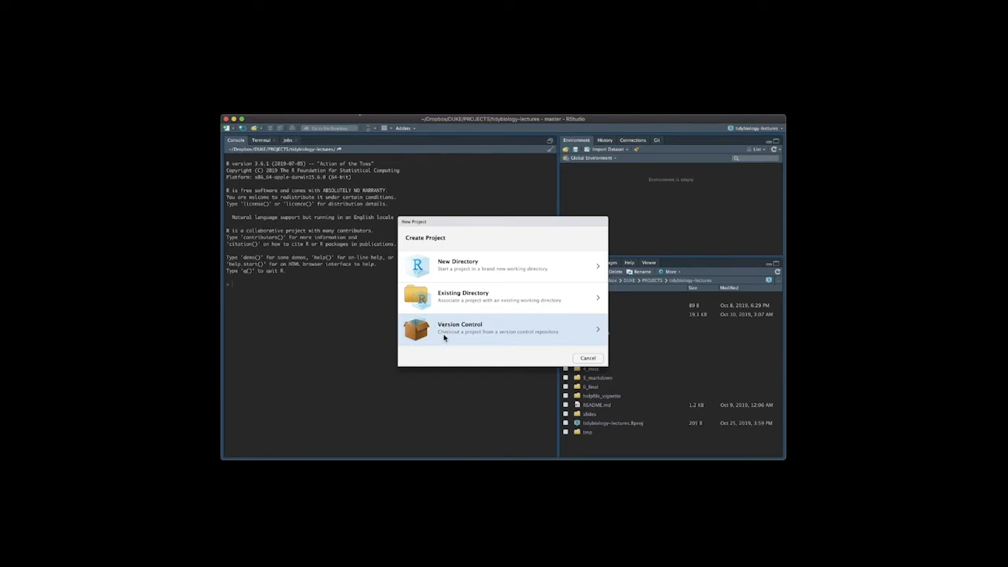
{"action": "mouse_move", "coordinate": [541, 336]}
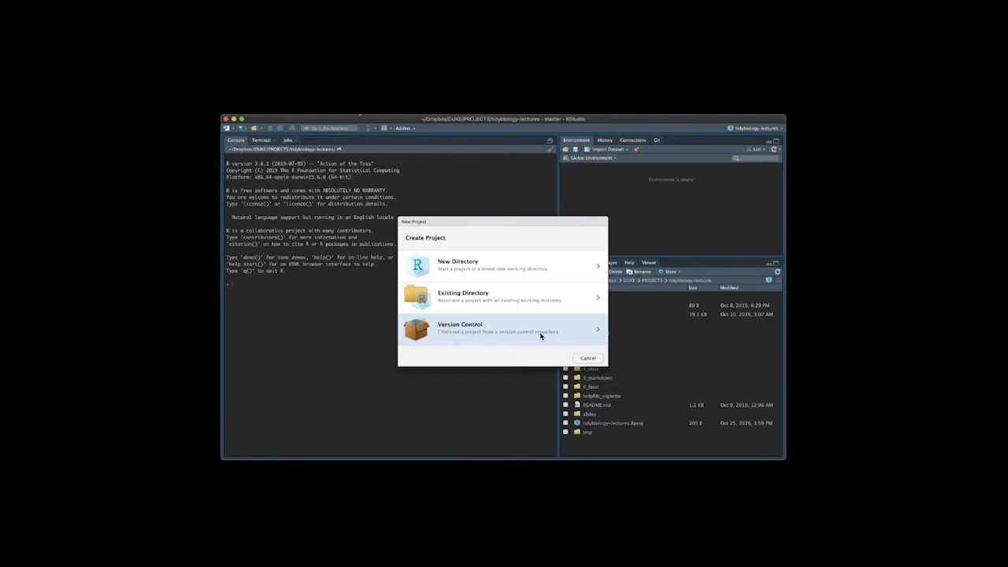
{"action": "left_click", "coordinate": [503, 327]}
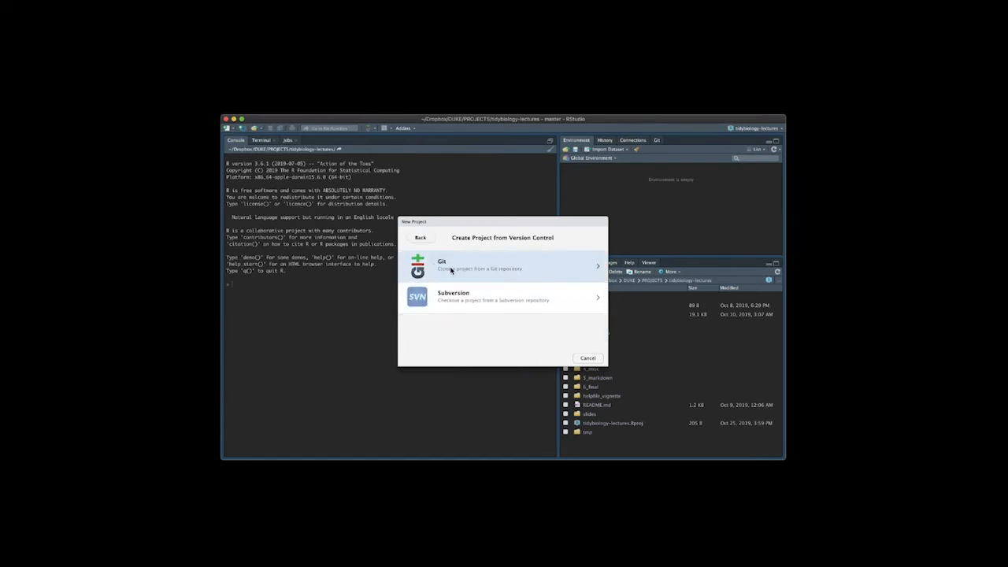
{"action": "left_click", "coordinate": [504, 265]}
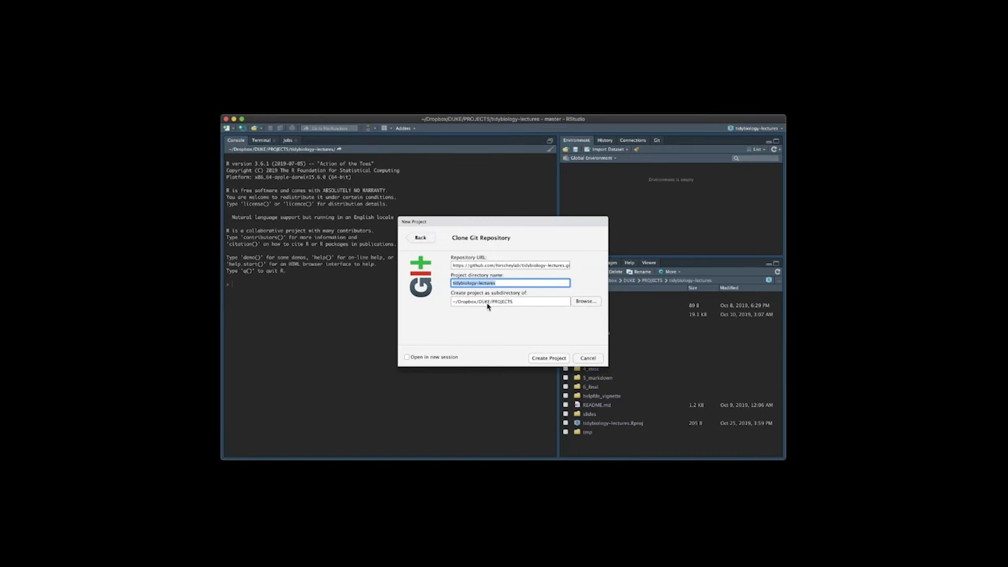
{"action": "left_click", "coordinate": [510, 300]}
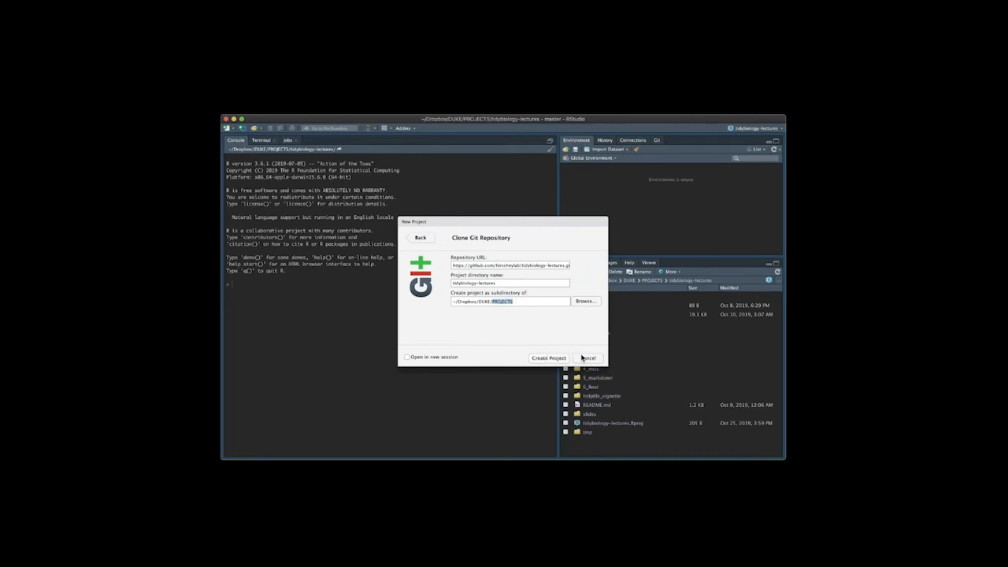
{"action": "left_click", "coordinate": [588, 357]}
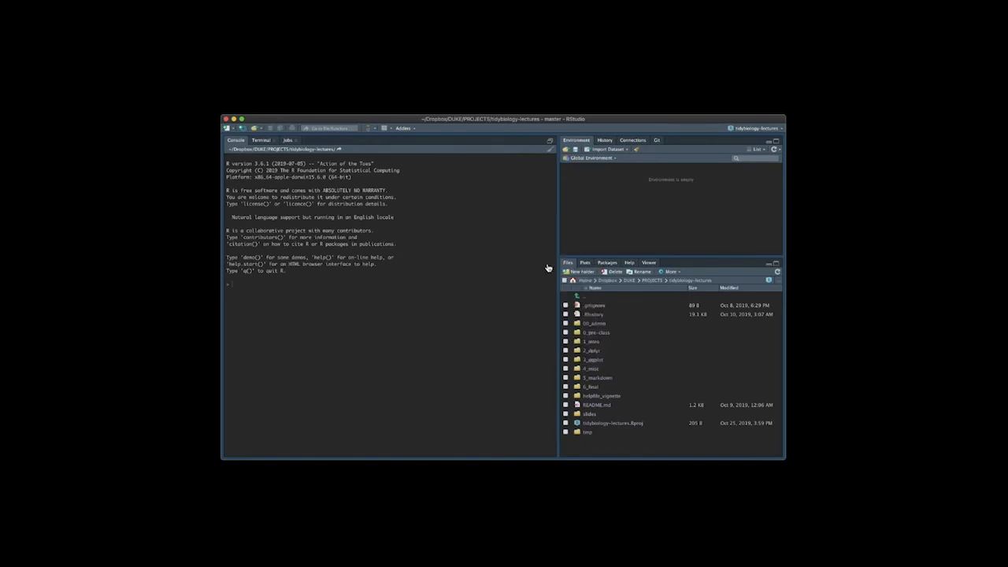
{"action": "mouse_move", "coordinate": [629, 366]}
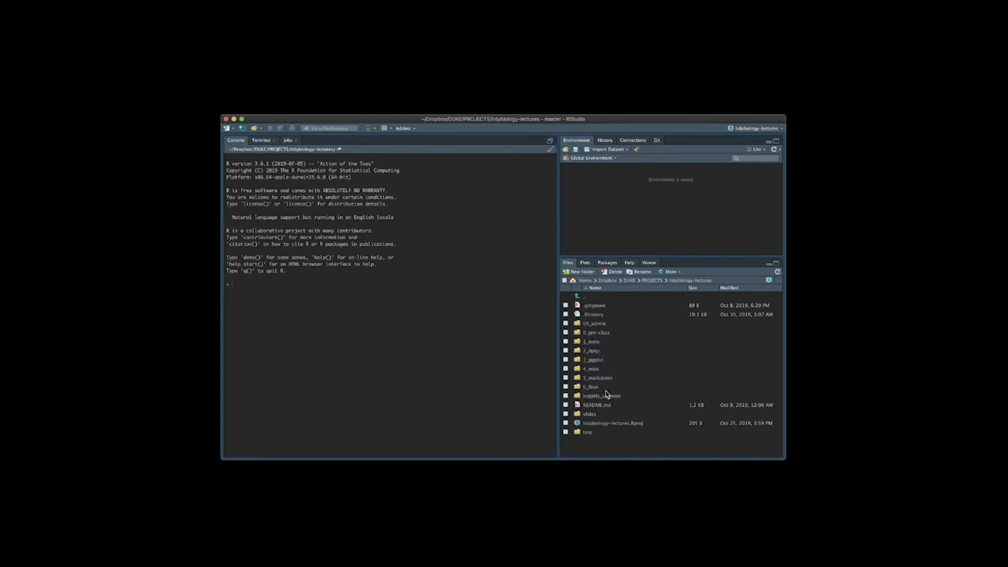
{"action": "mouse_move", "coordinate": [591, 415]}
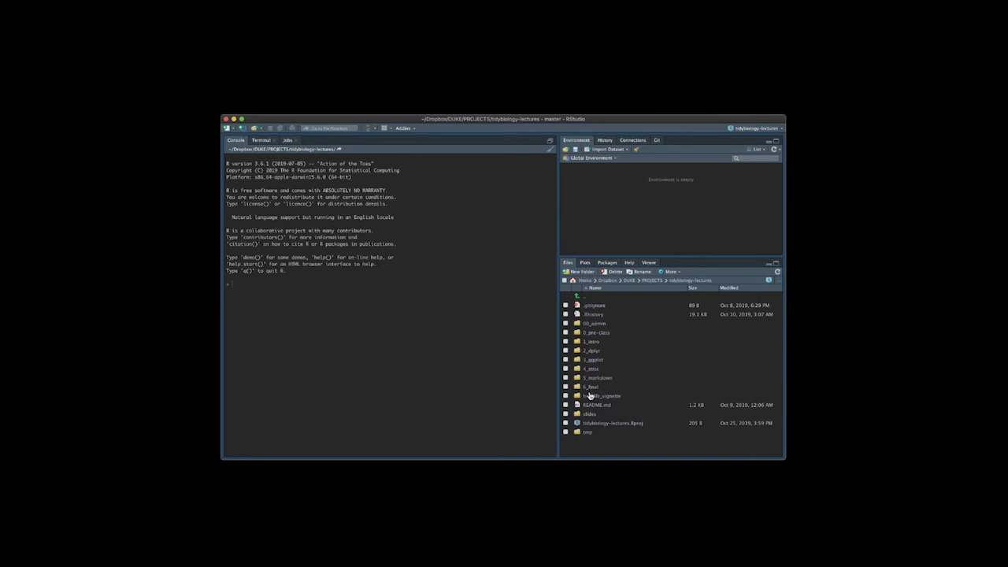
{"action": "mouse_move", "coordinate": [504, 287]}
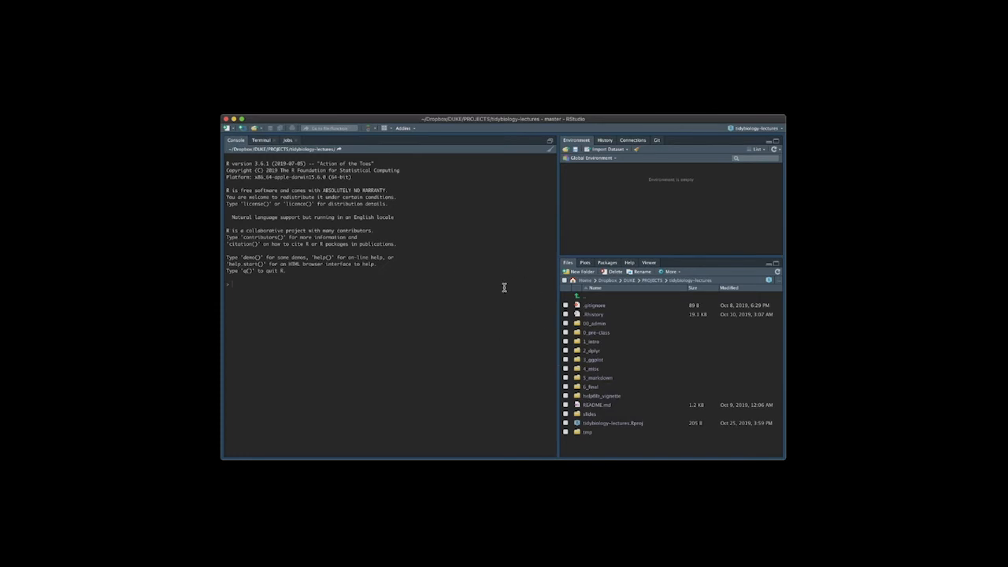
{"action": "mouse_move", "coordinate": [584, 324]}
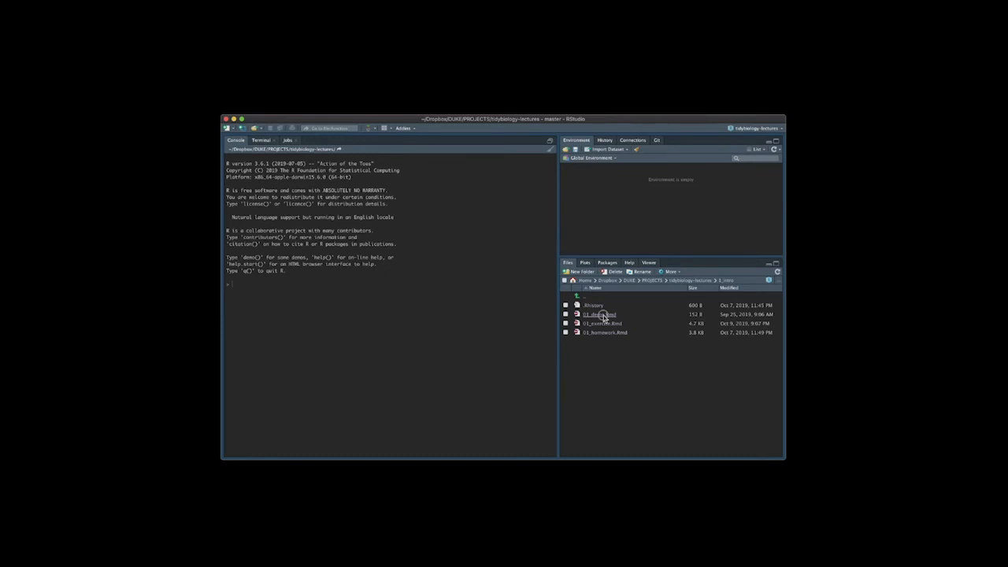
Open 01_demo.Rmd showing the chromosome basepair plot, then browse back to tidybiology-lectures.
{"action": "double_click", "coordinate": [598, 314]}
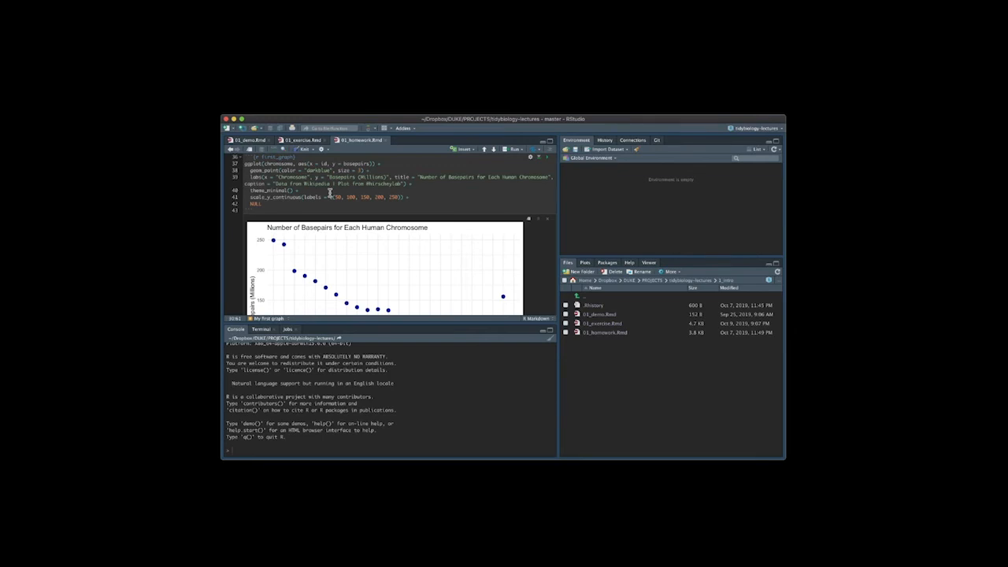
{"action": "mouse_move", "coordinate": [320, 183]}
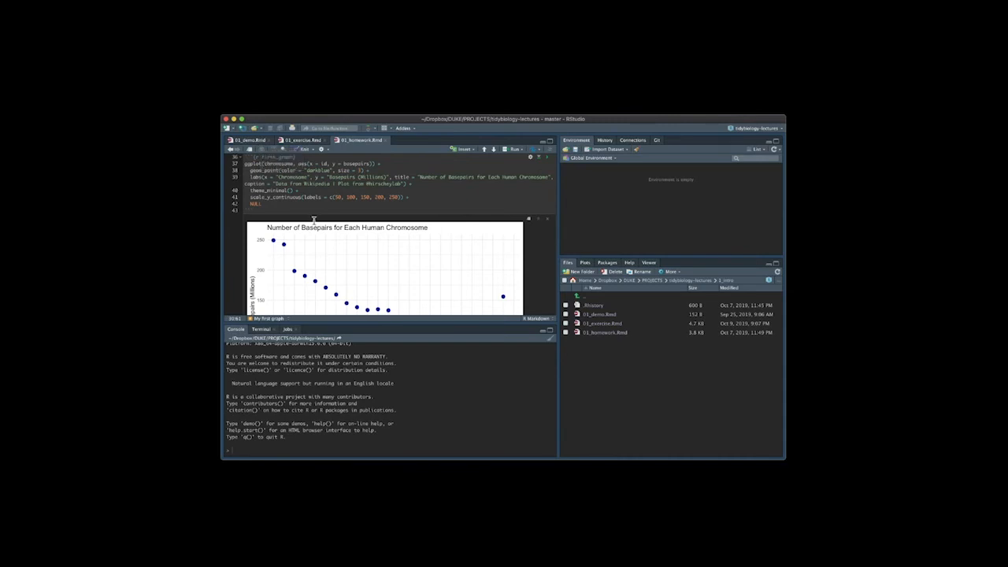
{"action": "left_click", "coordinate": [338, 128]}
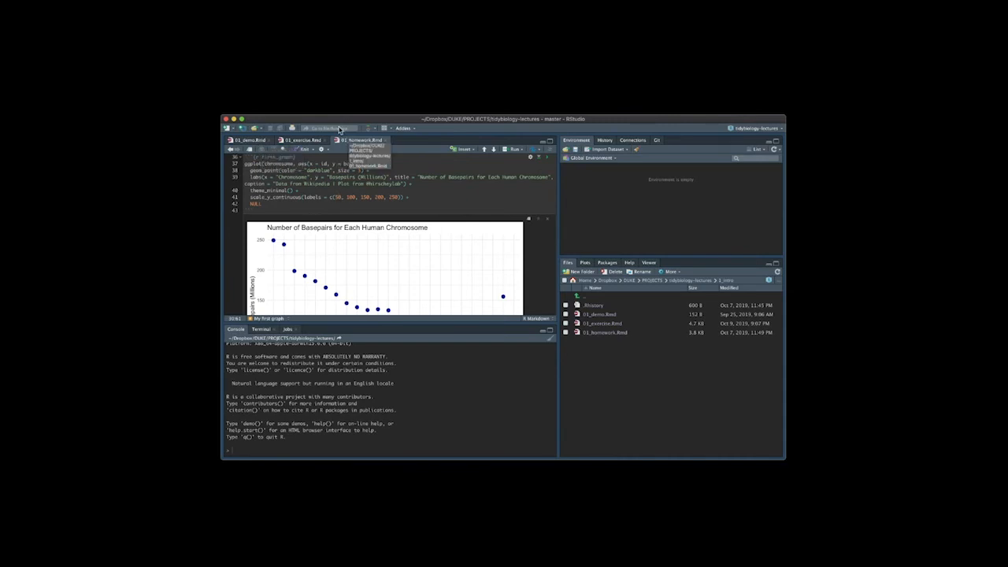
{"action": "left_click", "coordinate": [358, 139]}
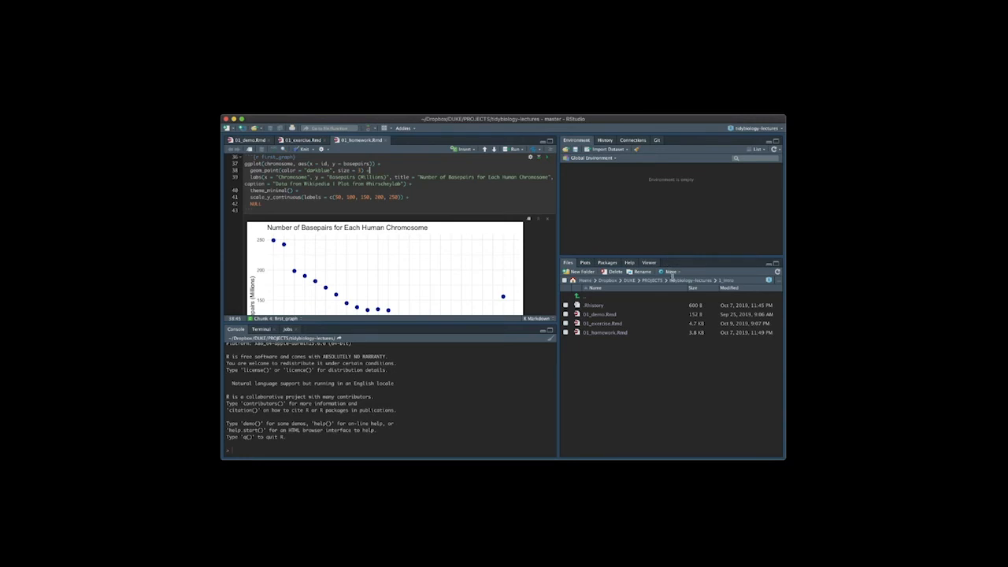
{"action": "mouse_move", "coordinate": [679, 287]}
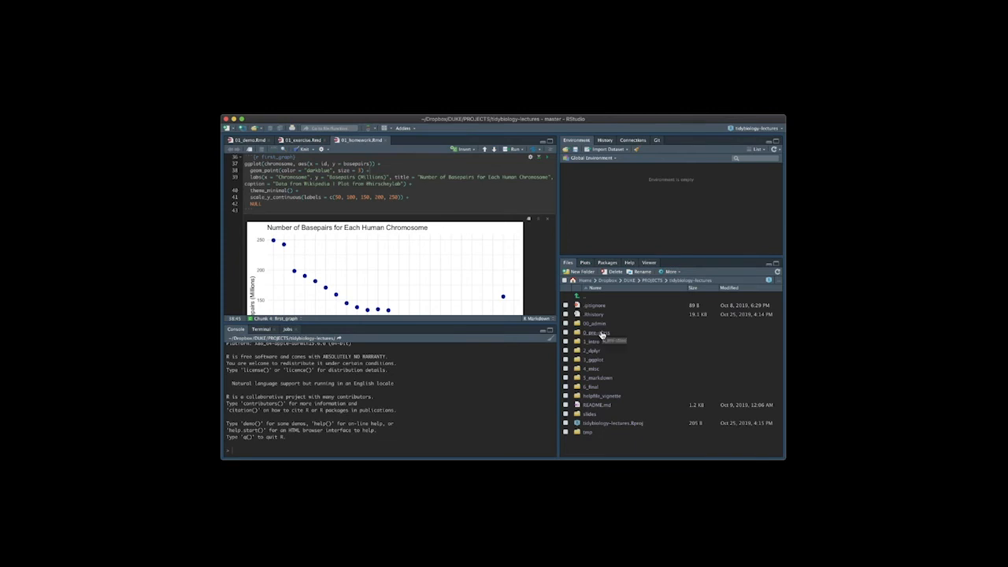
Open 0_pre-class/install-instructions.md and put install.packages(c("tidyverse", "rmarkdown", "devtools", "gridExtra")) into the console.
{"action": "double_click", "coordinate": [595, 332]}
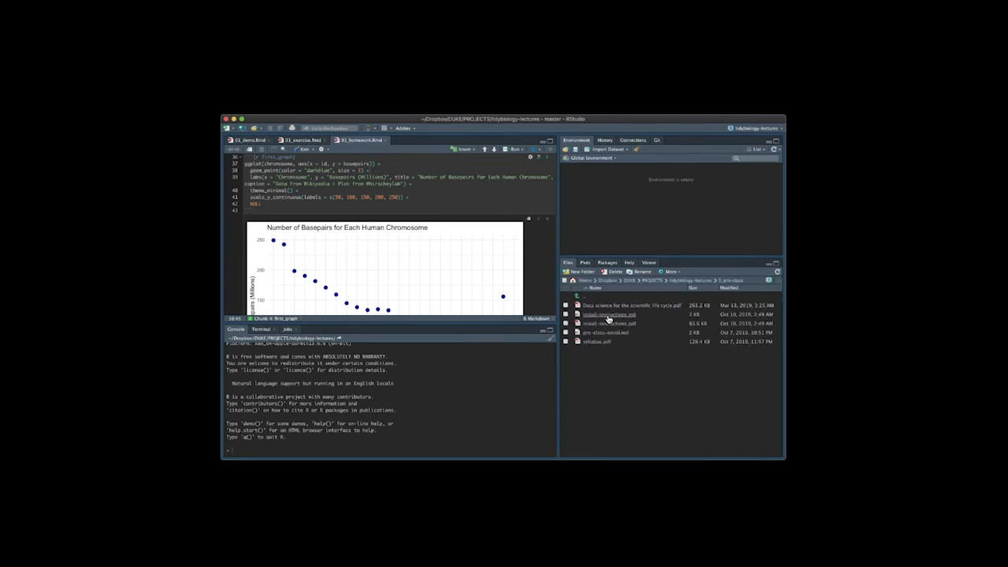
{"action": "left_click", "coordinate": [603, 314]}
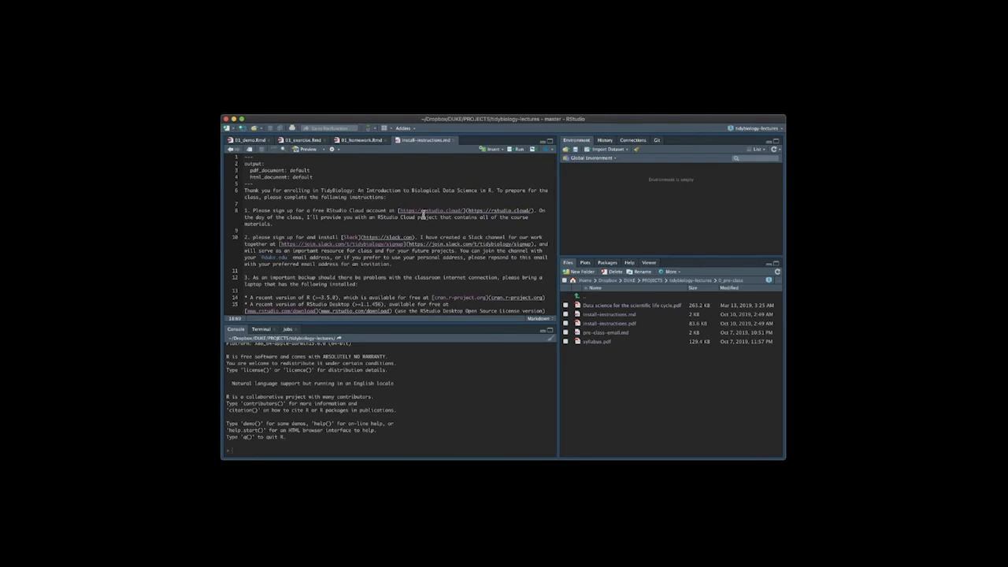
{"action": "scroll", "scroll_direction": "down", "scroll_amount": 3}
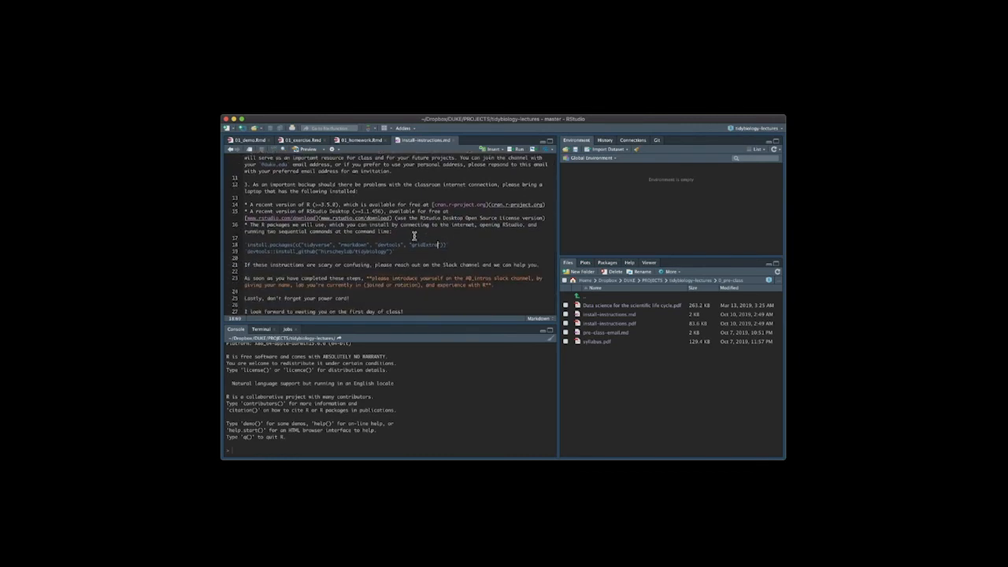
{"action": "mouse_move", "coordinate": [335, 402]}
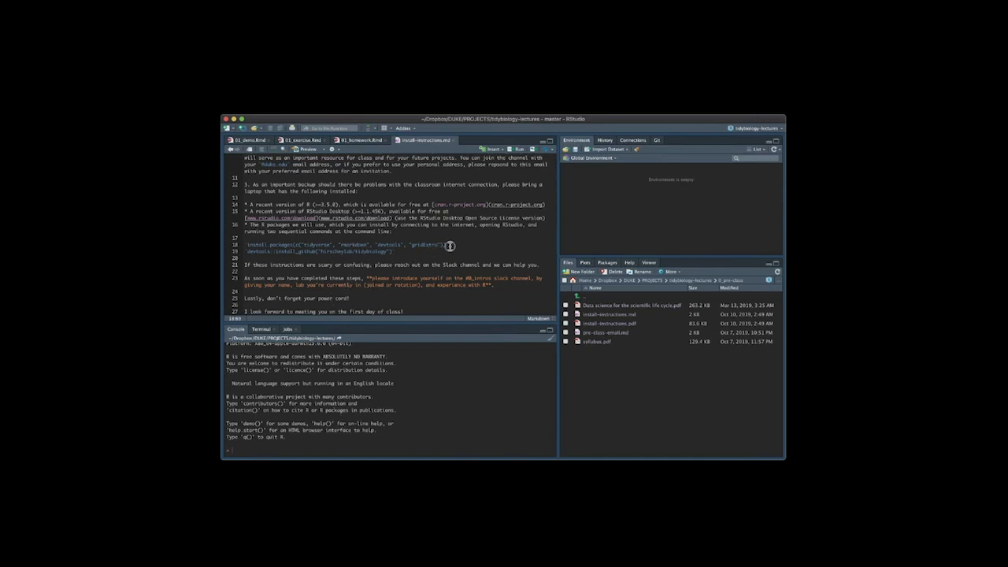
{"action": "triple_click", "coordinate": [338, 244]}
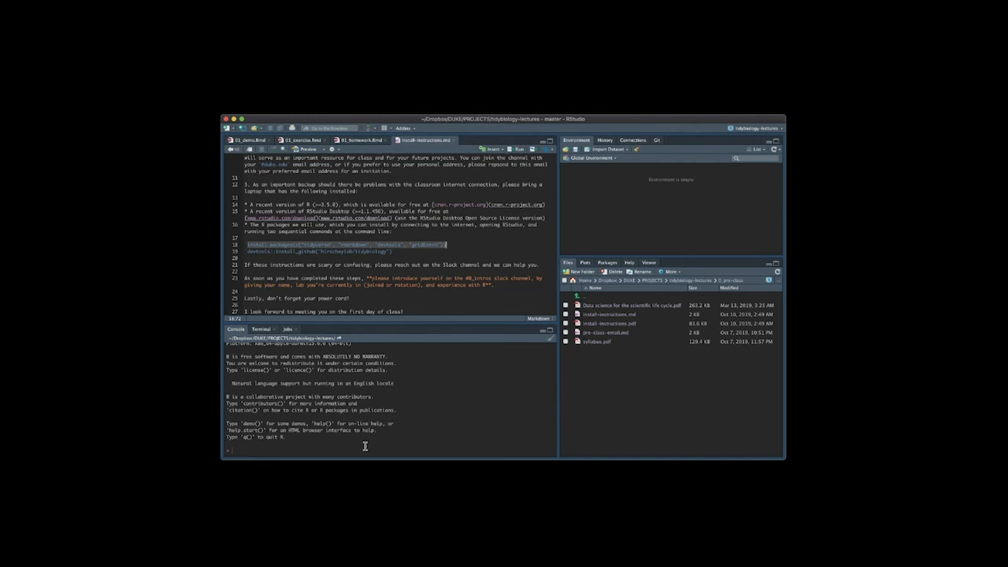
{"action": "type", "text": "install.packages(c(\"tidyverse\", \"rmarkdown\", \"devtools\", \"gridExtra\"))"}
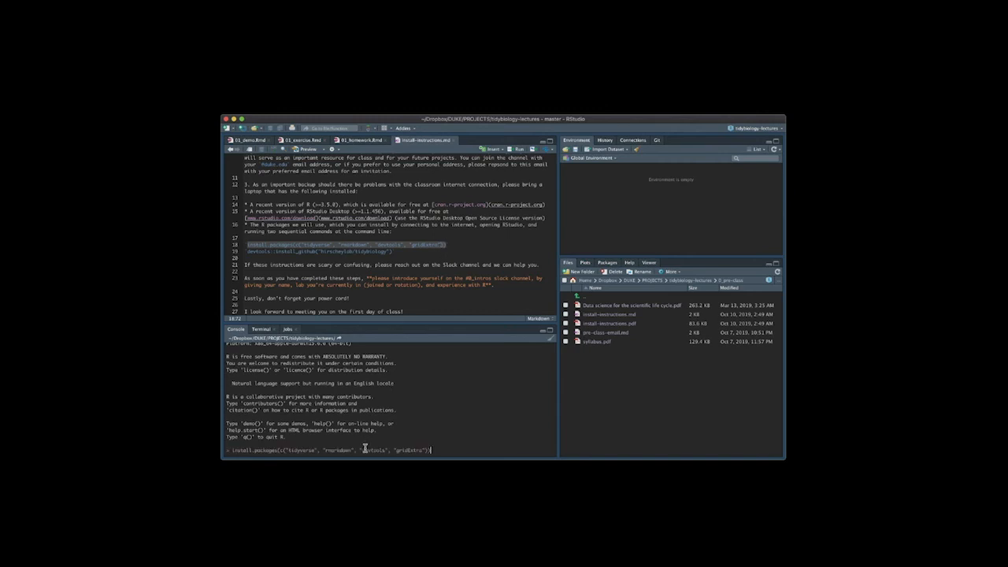